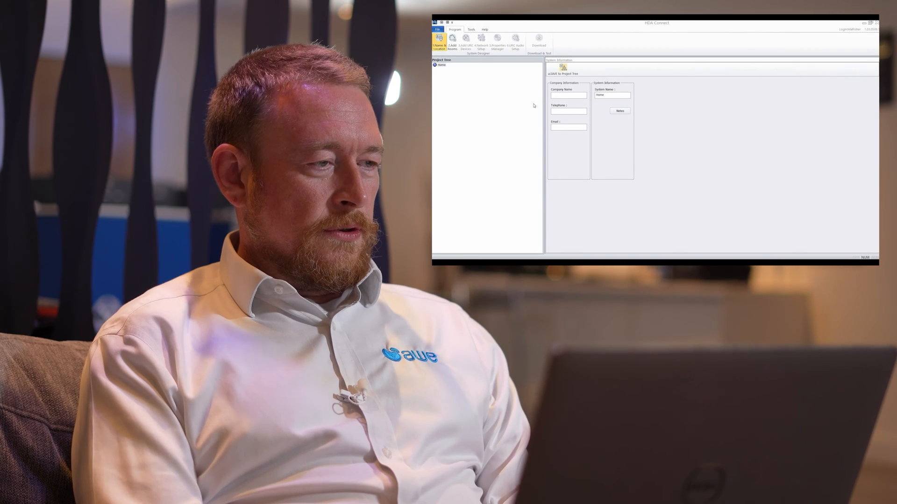
- Enter AWE as the company name and move on to the Add Rooms page
type("AWE")
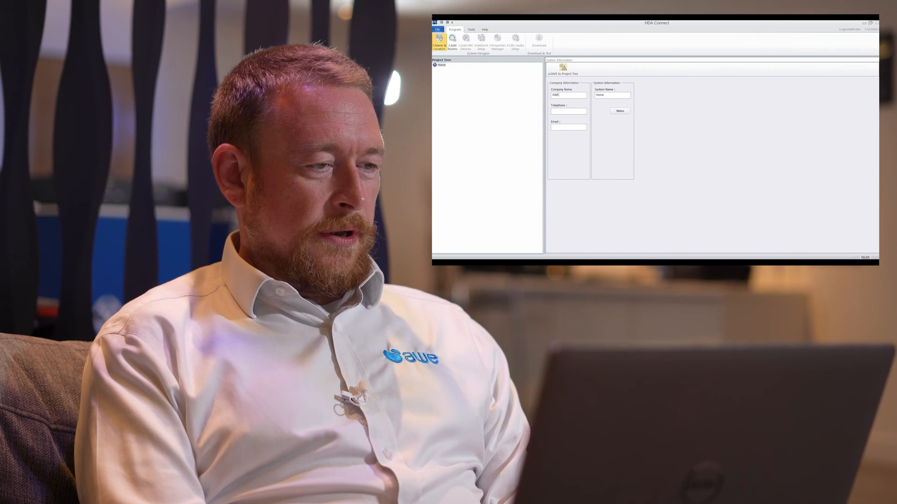
left_click(452, 45)
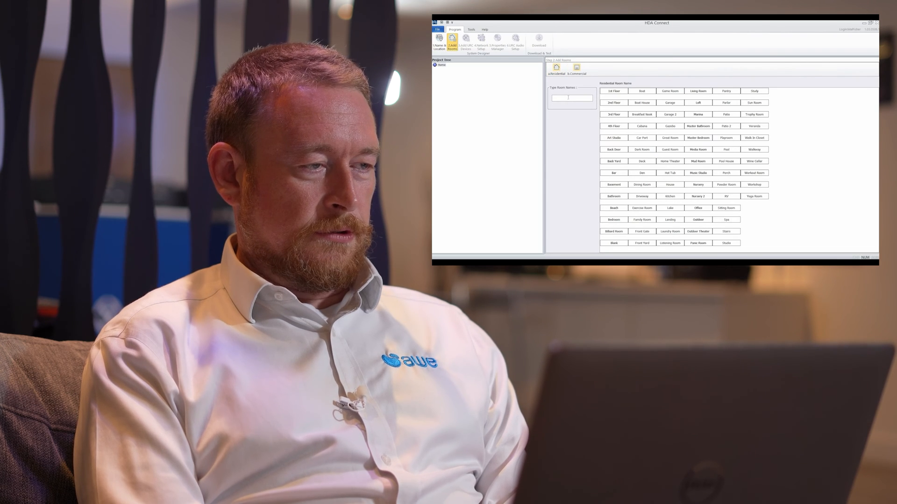
- Add Rack Room, Living Room, Kitchen and Cinema along with the other rooms to the project tree
type("Rack")
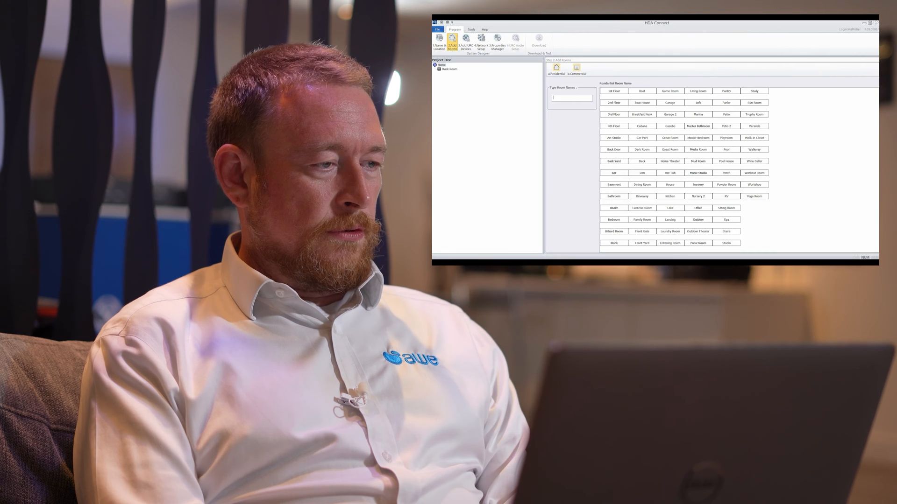
left_click(869, 22)
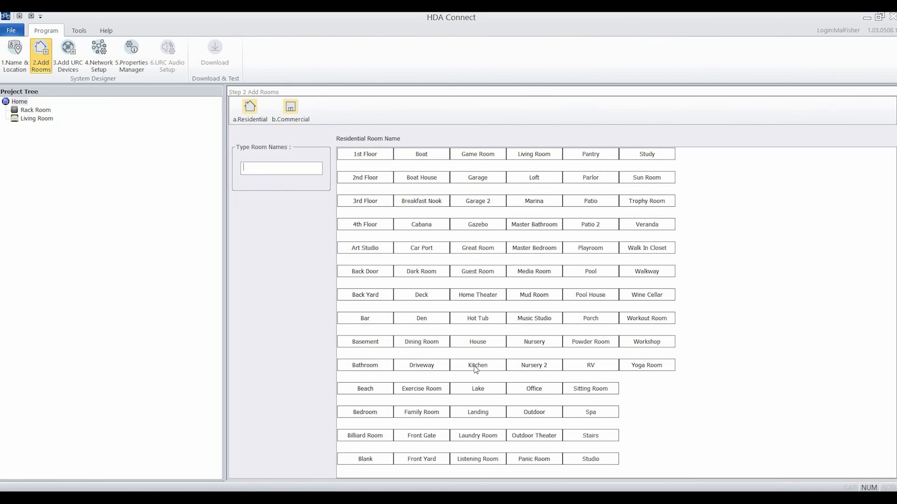
left_click(477, 365)
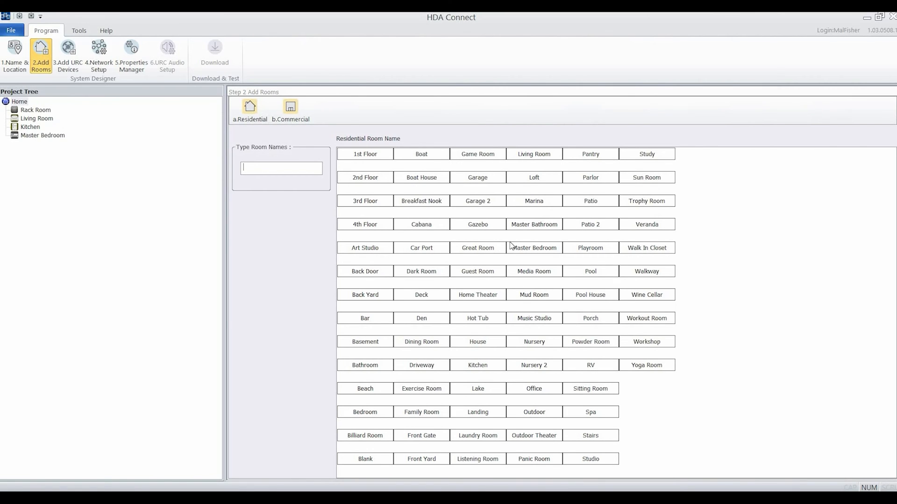
type("Cin")
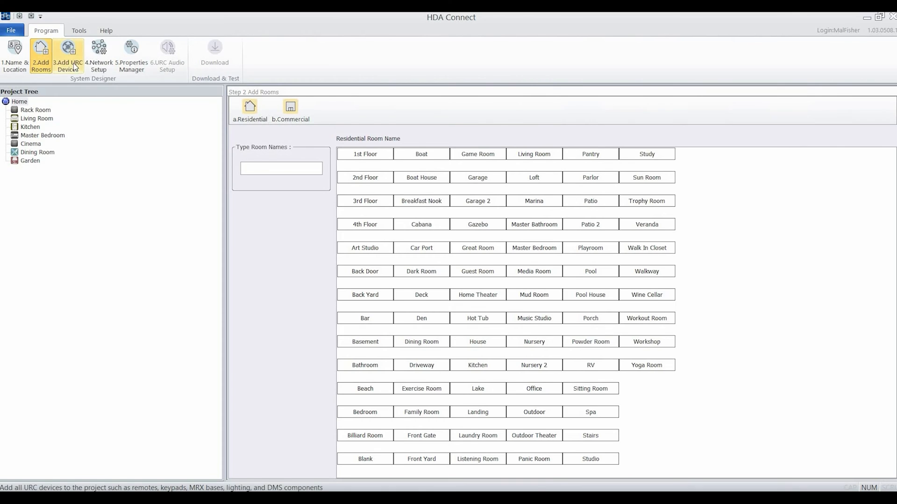
- Go to Add URC Devices and add an HDA-4100 amplifier to Rack Room
left_click(67, 55)
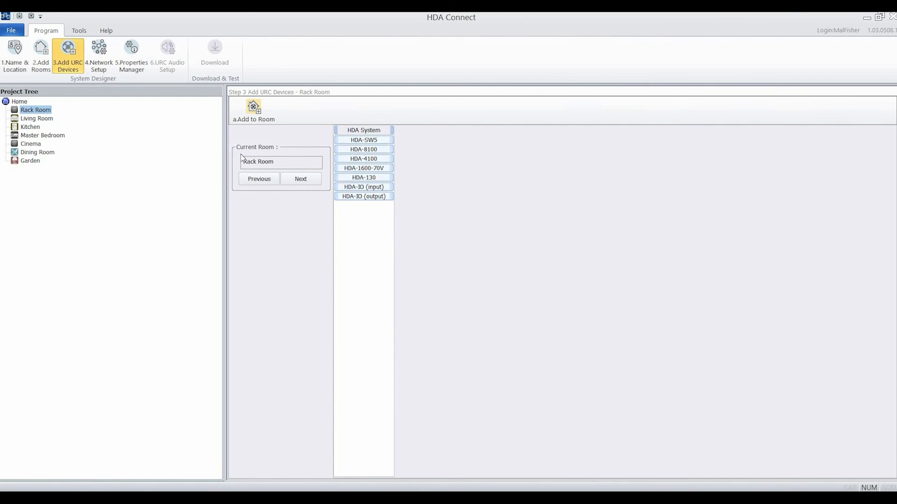
left_click(363, 158)
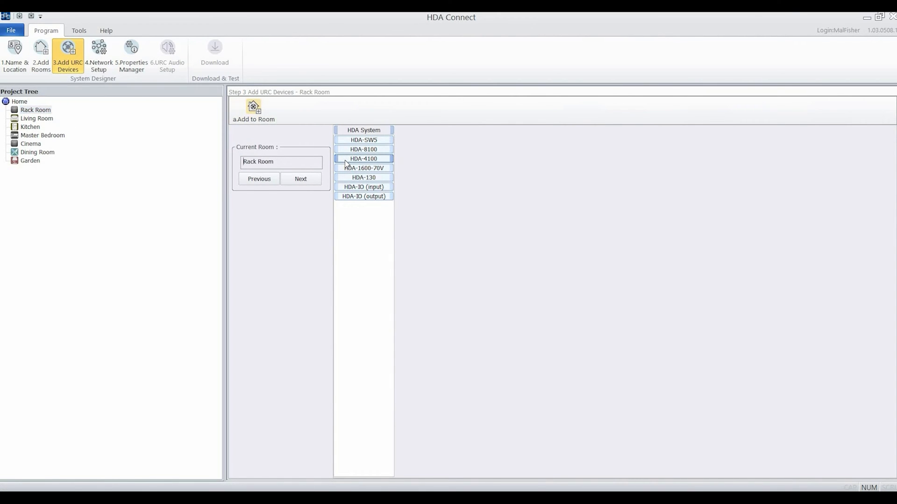
double_click(363, 159)
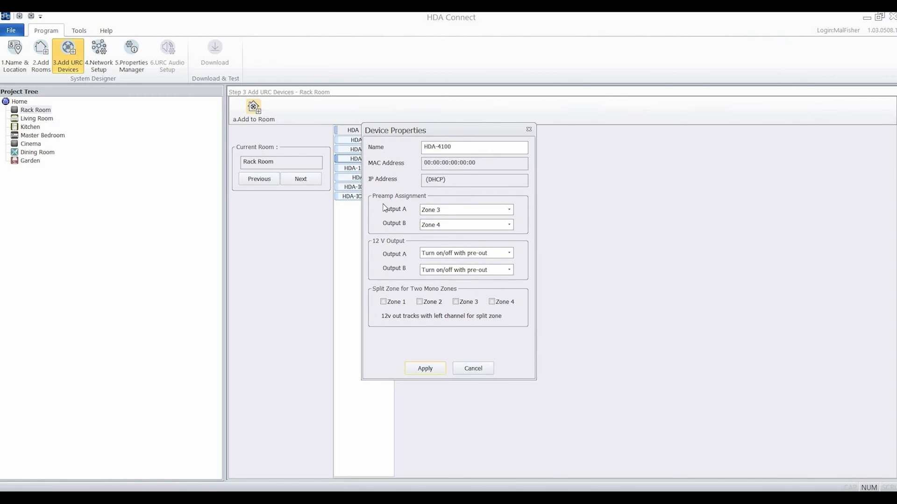
- Keep output A on Zone 3 with pre-out trigger switching, leave Zone 2 unsplit, and apply the HDA-4100 settings
left_click(466, 209)
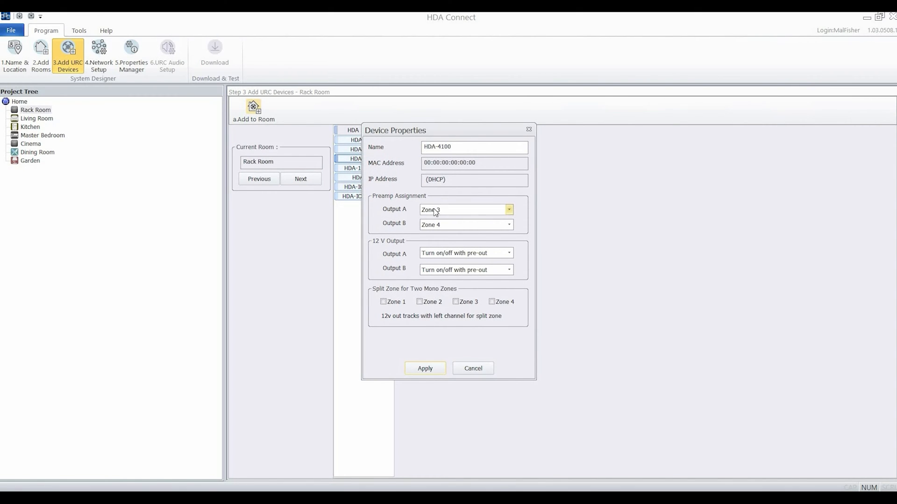
left_click(509, 209)
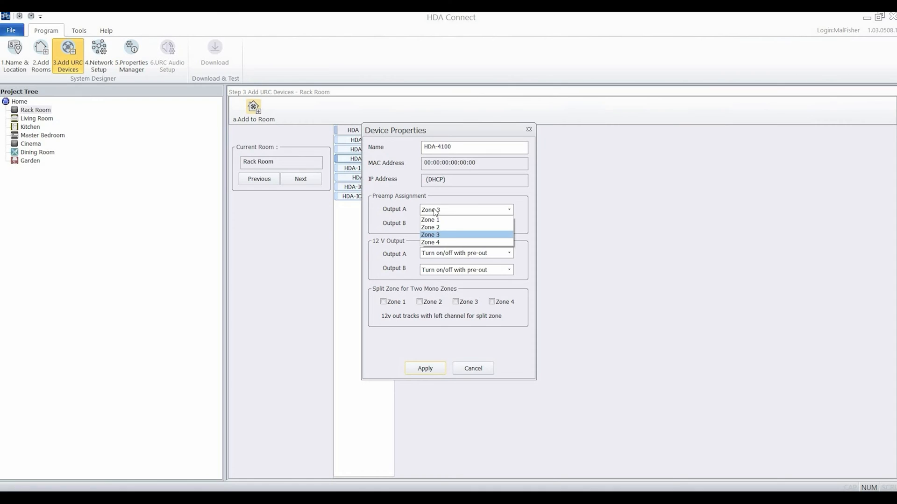
left_click(430, 235)
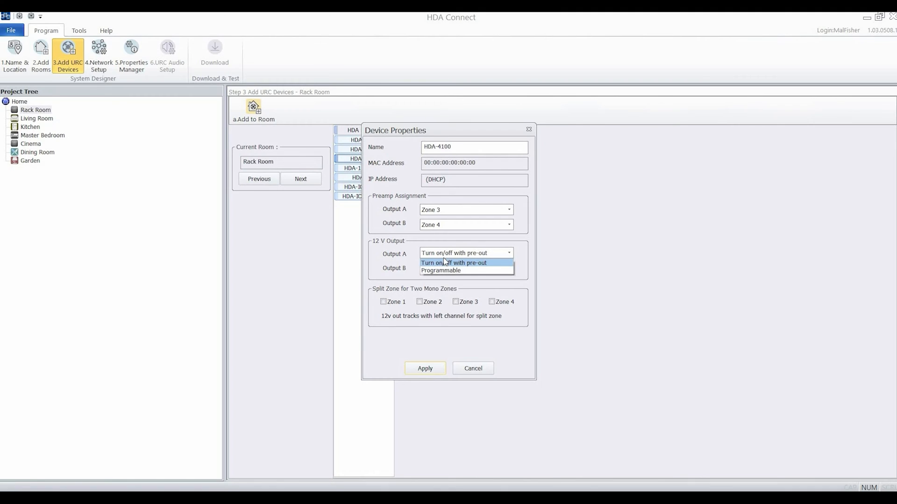
left_click(454, 263)
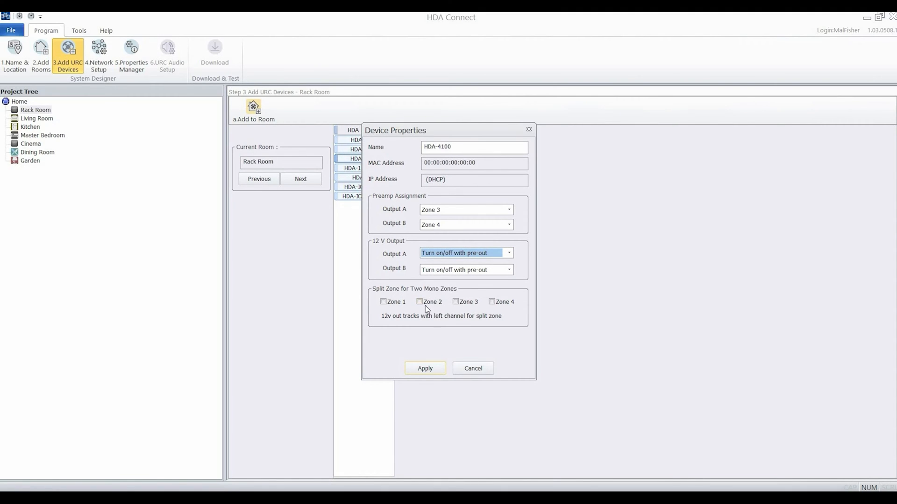
left_click(420, 302)
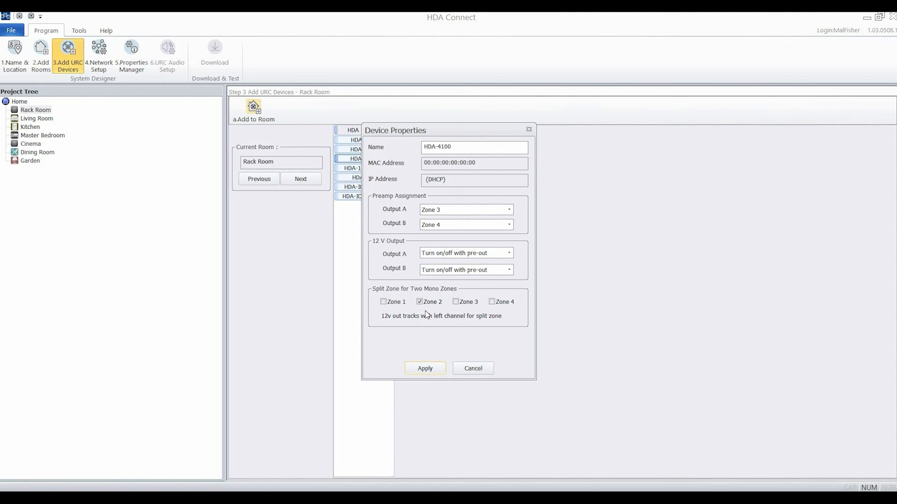
left_click(420, 302)
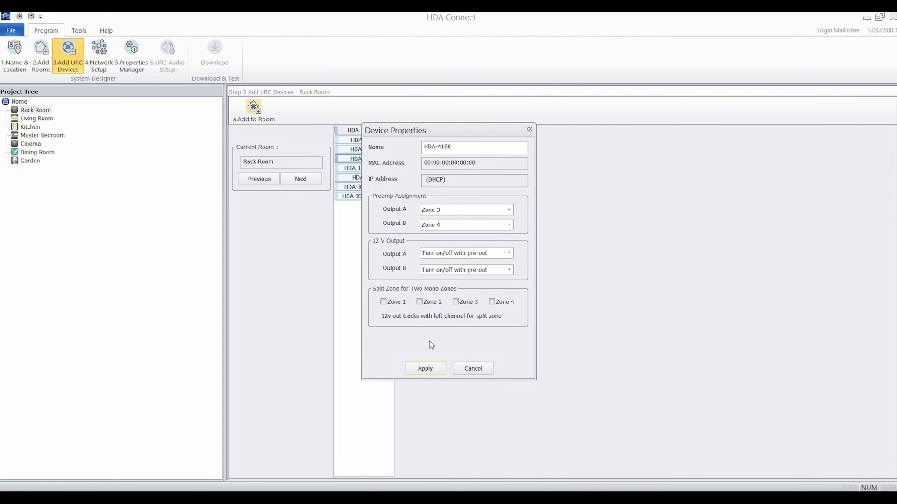
left_click(424, 368)
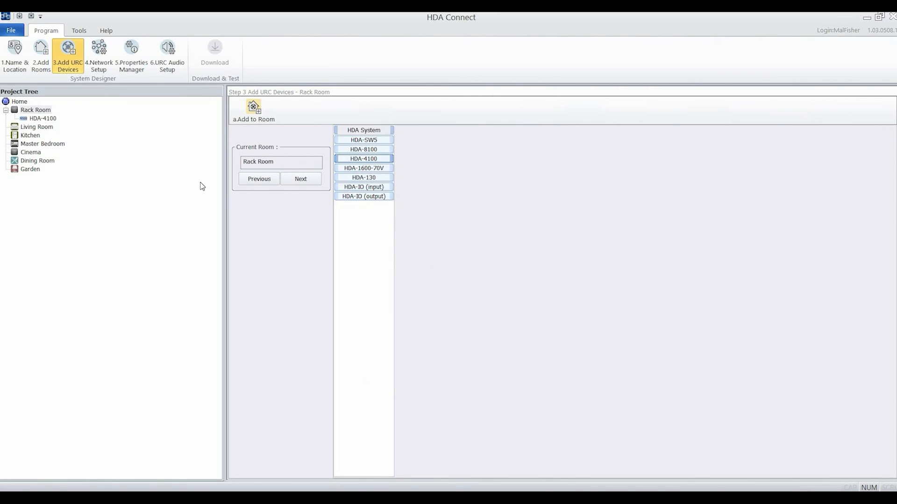
mouse_move(41, 130)
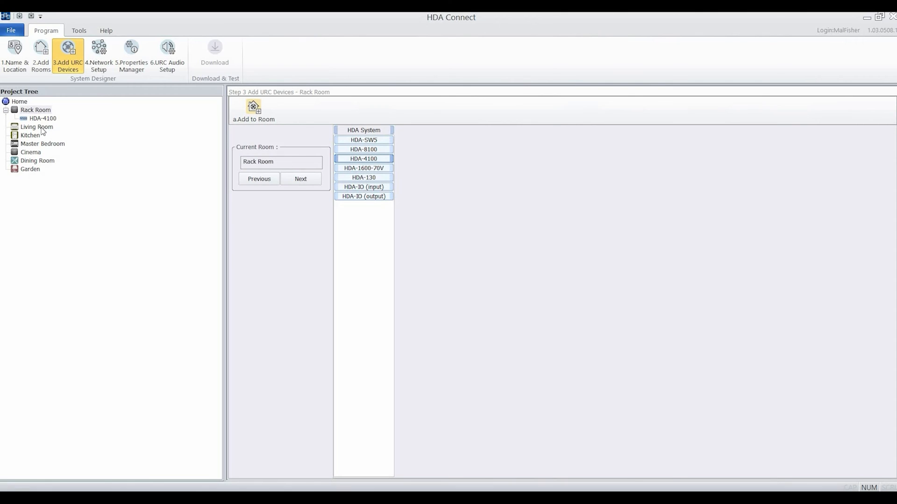
- Add an HDA-130 to Living Room and another HDA-130 to Master Bedroom
left_click(36, 126)
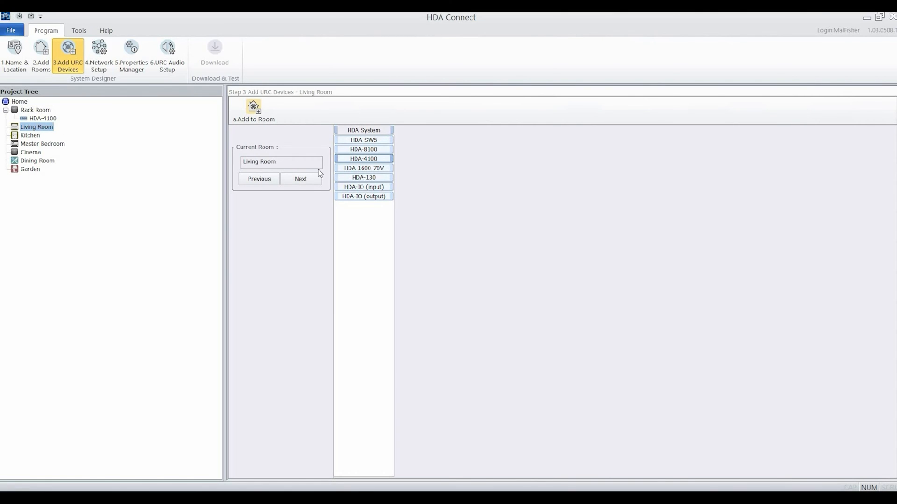
double_click(364, 177)
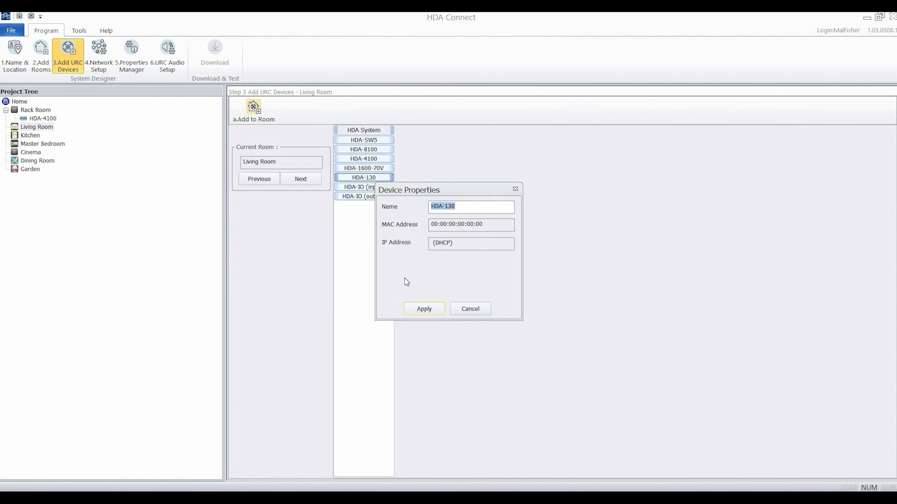
left_click(423, 309)
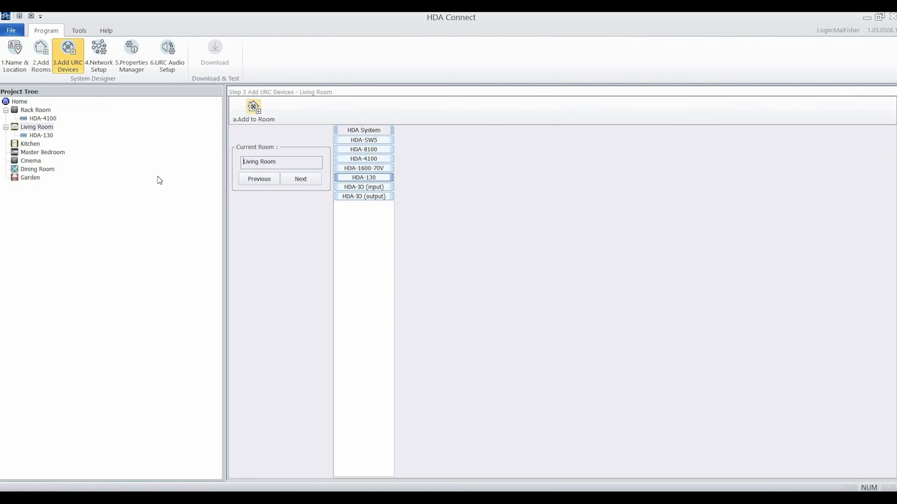
left_click(42, 152)
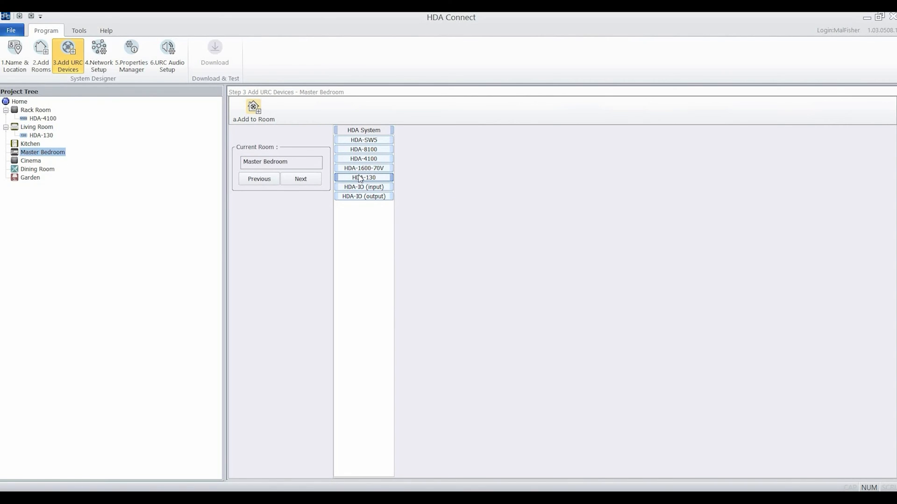
double_click(363, 177)
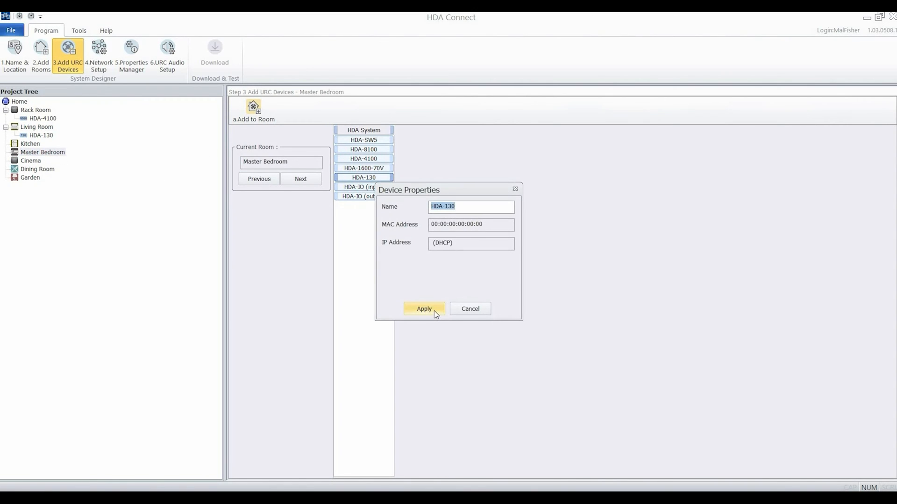
left_click(424, 309)
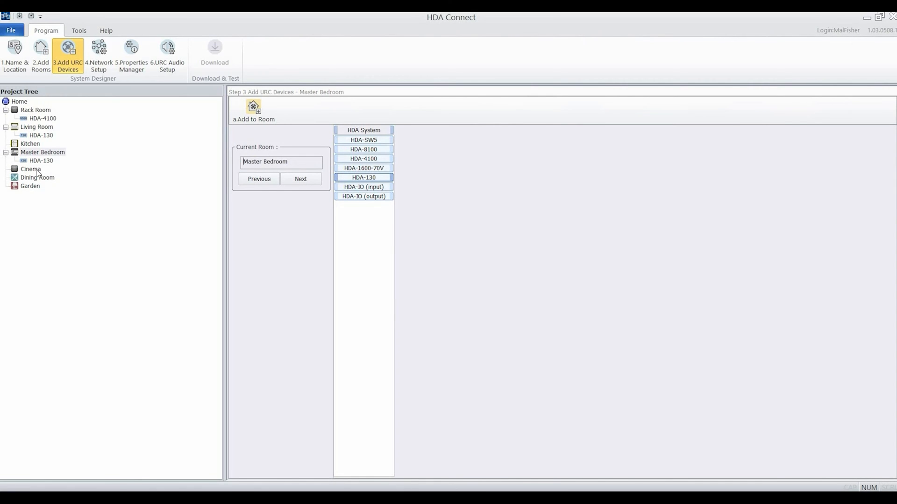
- Add an HDA-IO (output) device to the Cinema room
left_click(30, 169)
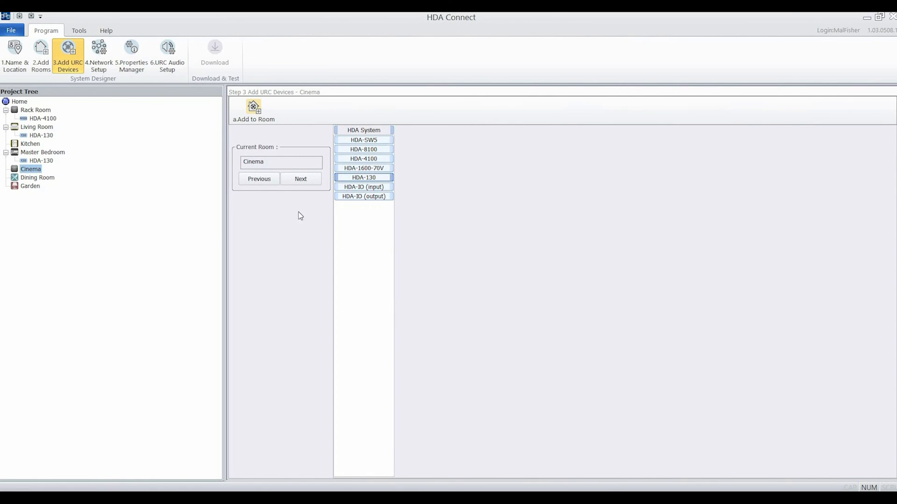
mouse_move(371, 200)
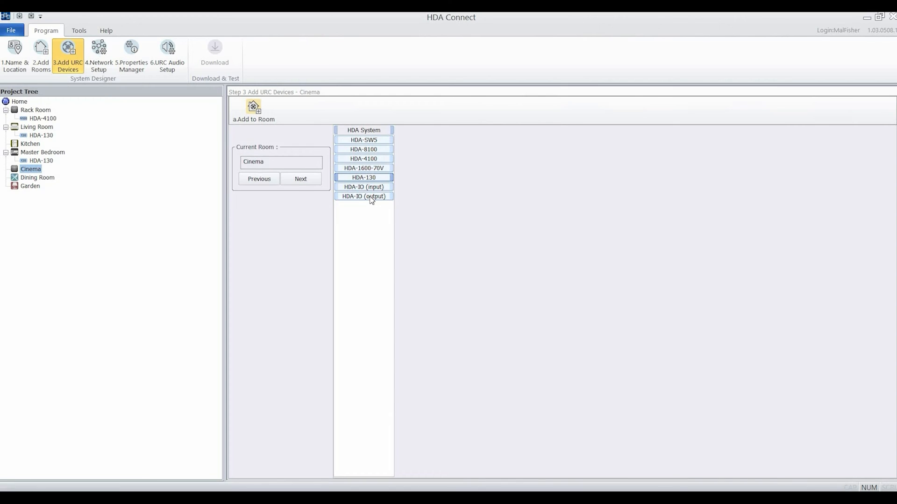
double_click(363, 196)
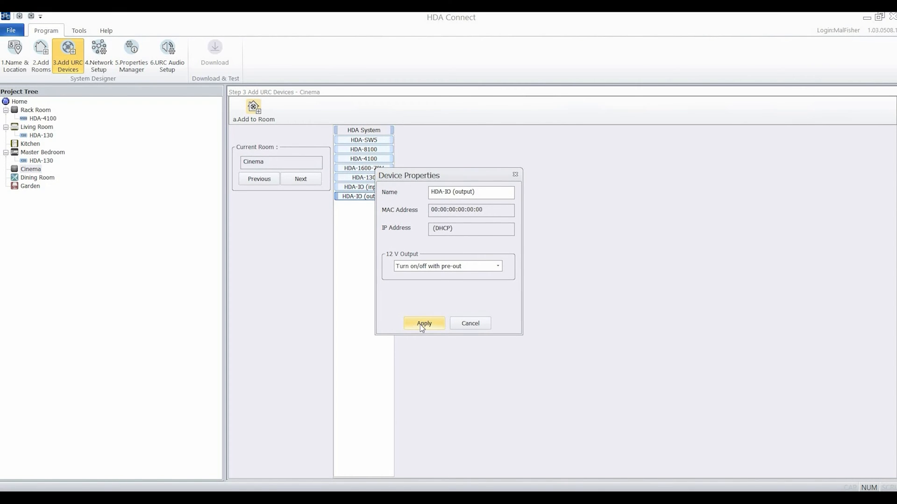
left_click(423, 324)
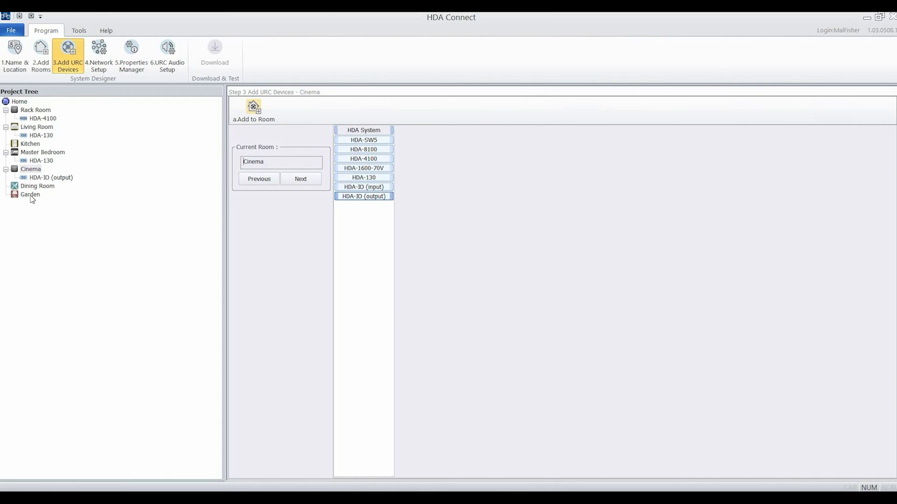
- Add an HDA-1600-70V amplifier to the Garden
left_click(30, 194)
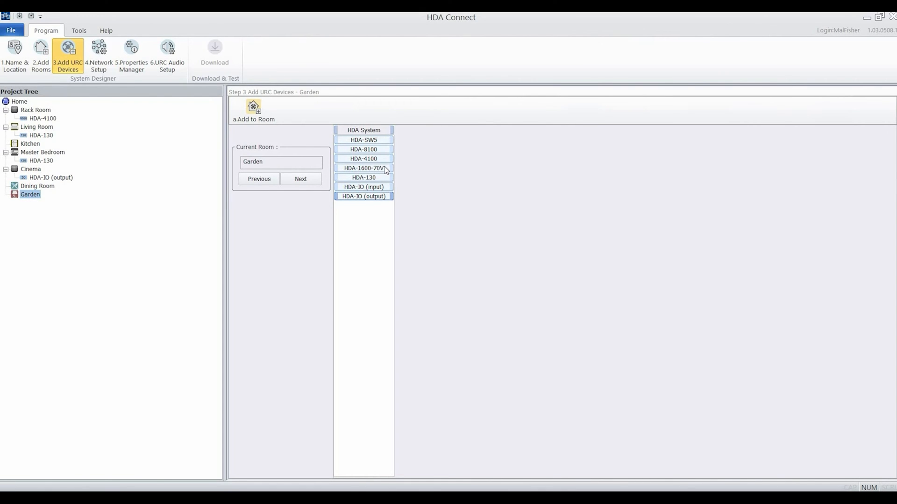
double_click(364, 168)
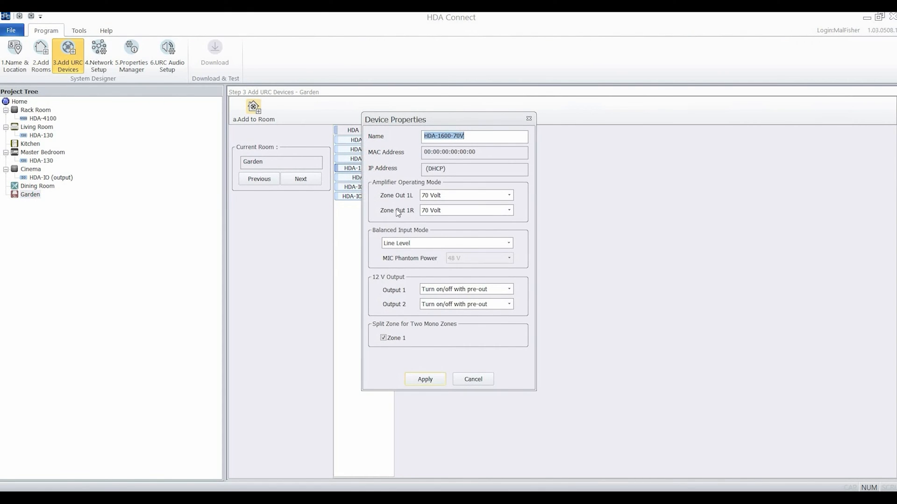
mouse_move(424, 238)
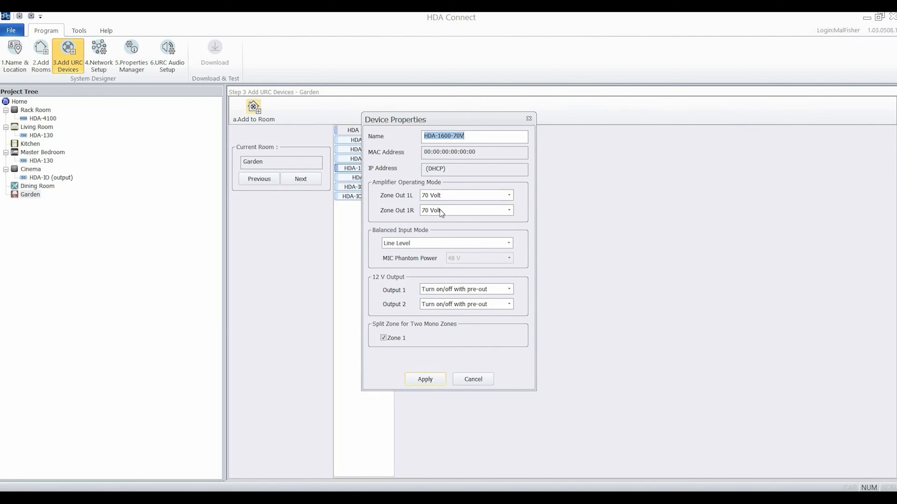
- Set Zone Out 1R to Low Z-4/8 Ohm and Balanced Input Mode to 2 Mic Inputs, then apply
left_click(508, 210)
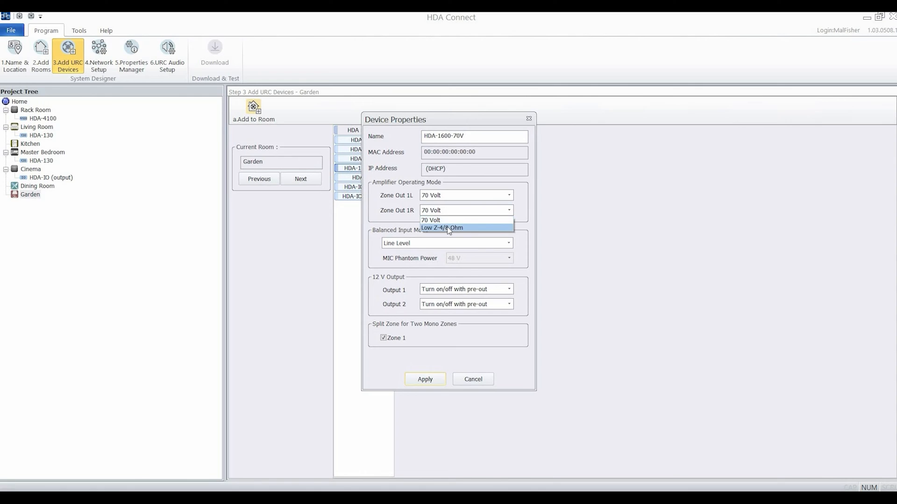
left_click(442, 228)
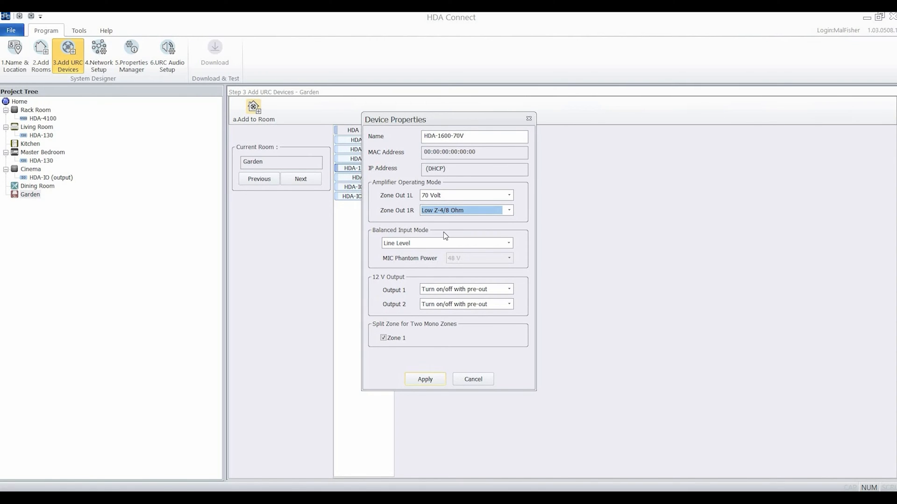
left_click(507, 243)
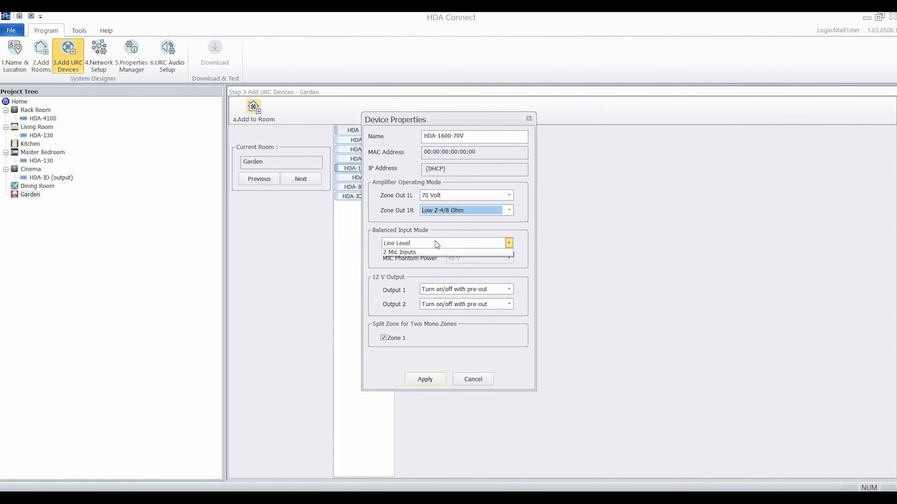
left_click(399, 253)
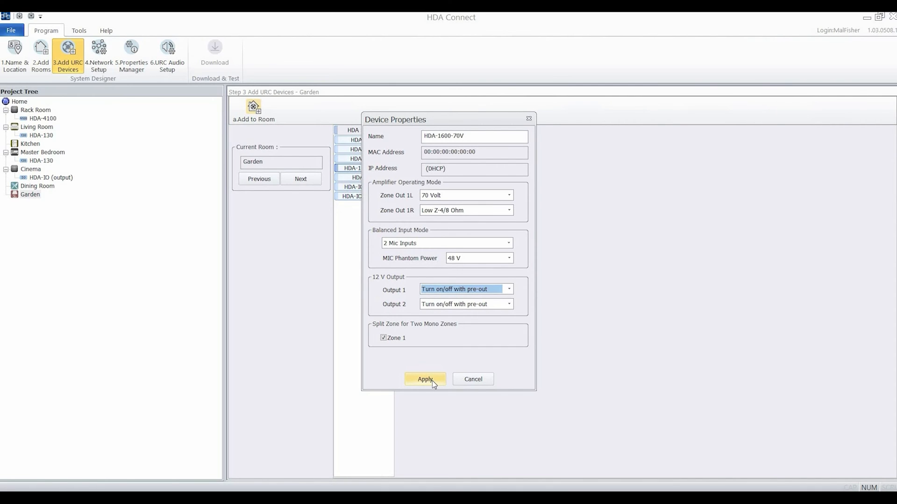
left_click(424, 379)
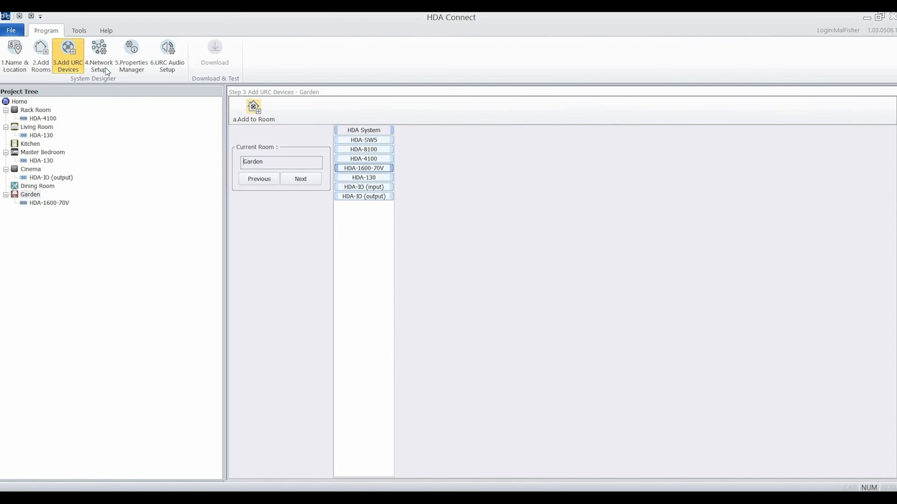
- In Network Setup, refresh the device search and assign the discovered HDA-4100 to Rack Room
left_click(98, 57)
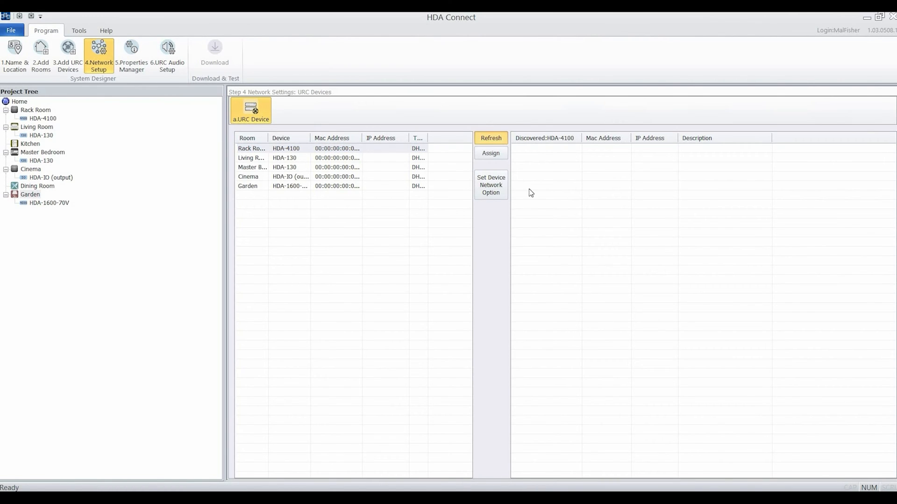
left_click(491, 138)
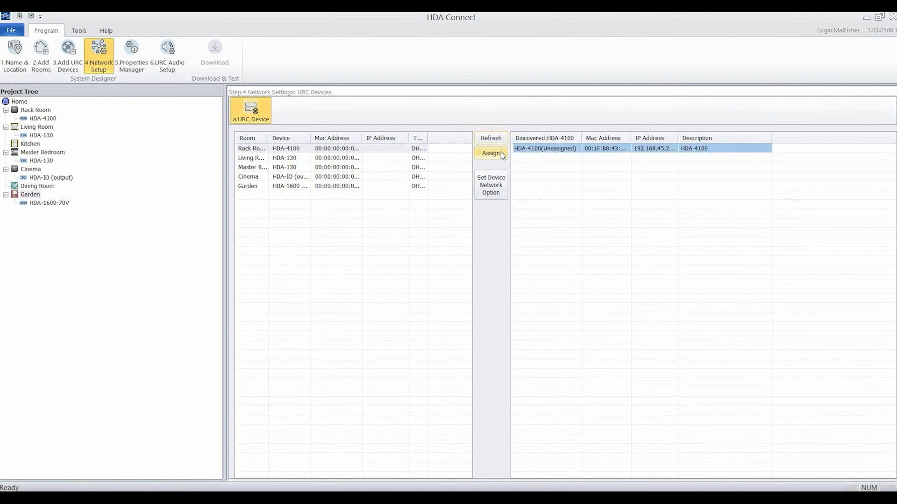
left_click(490, 152)
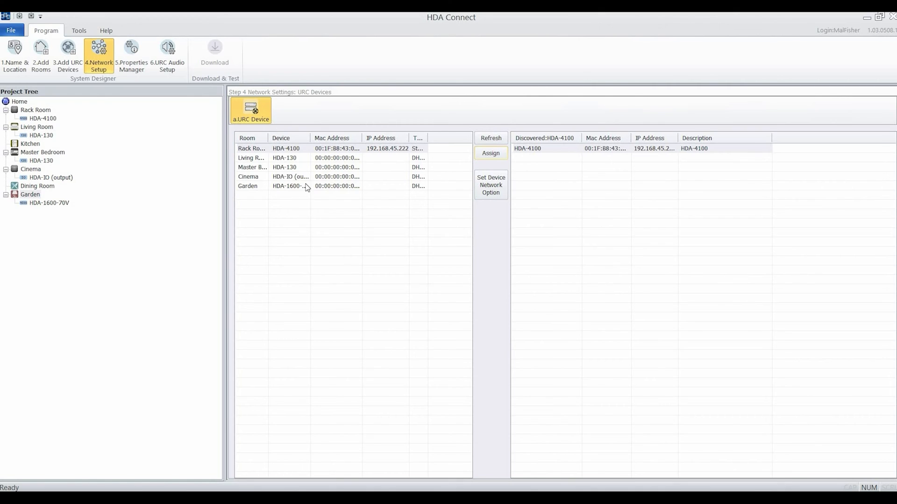
mouse_move(131, 54)
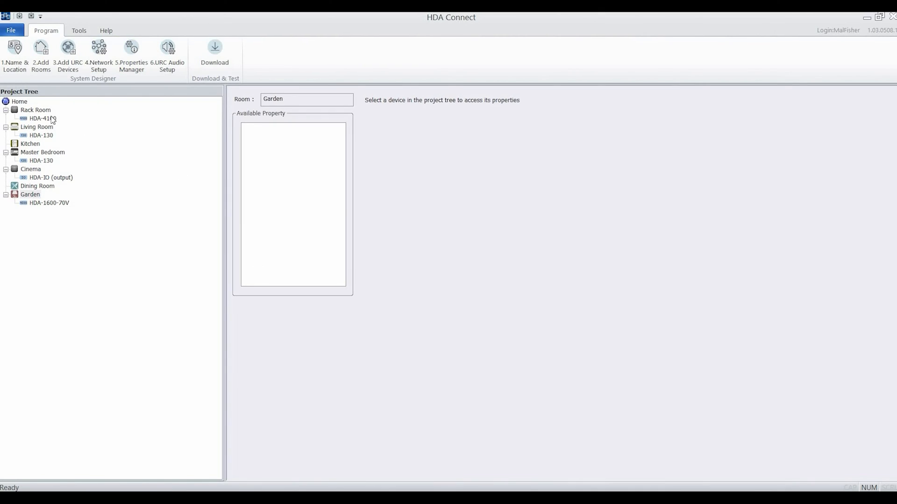
- Review device properties and set the Garden HDA-1600-70V's MIC Phantom Power to 24 V, then head to URC Audio Setup
left_click(42, 118)
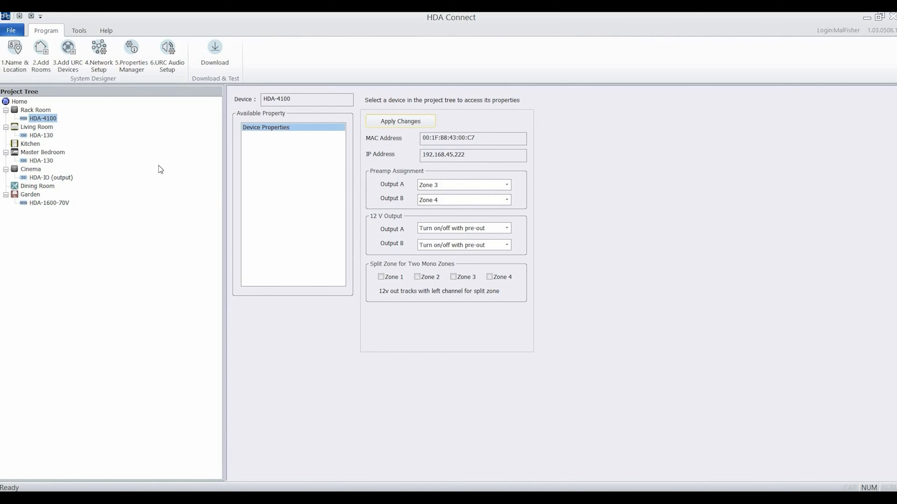
mouse_move(401, 254)
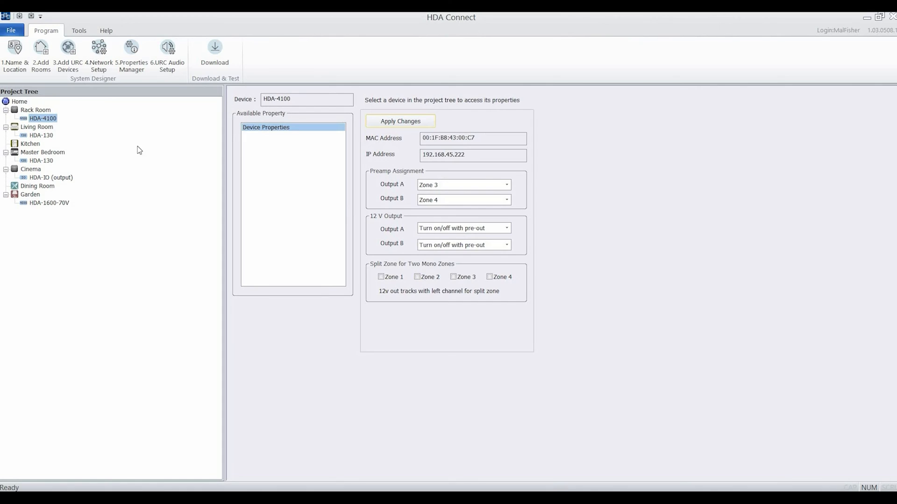
left_click(40, 135)
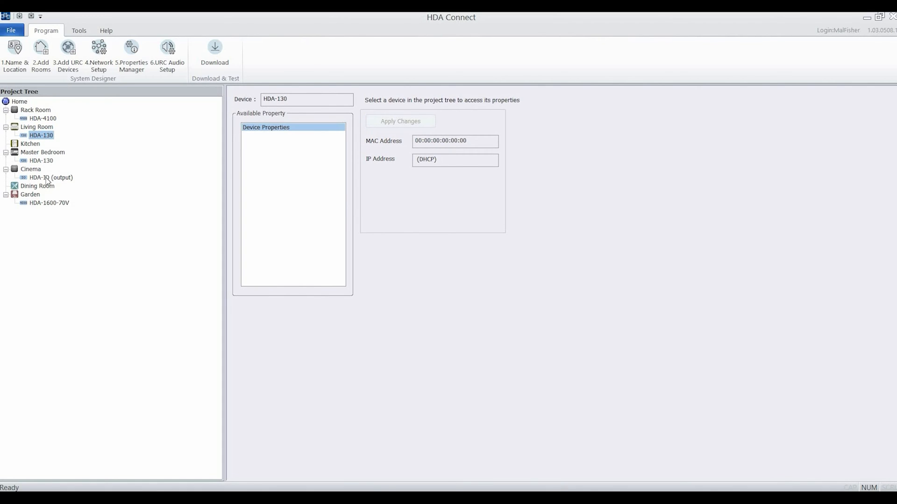
left_click(51, 178)
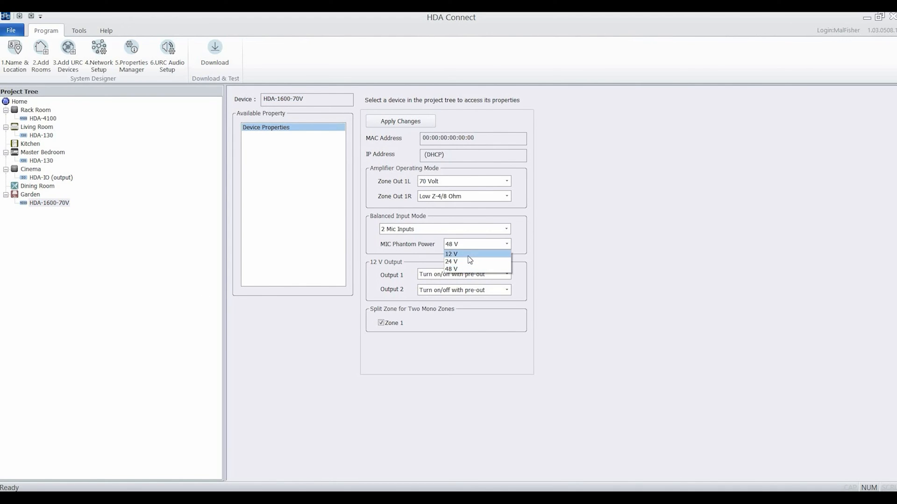
left_click(451, 261)
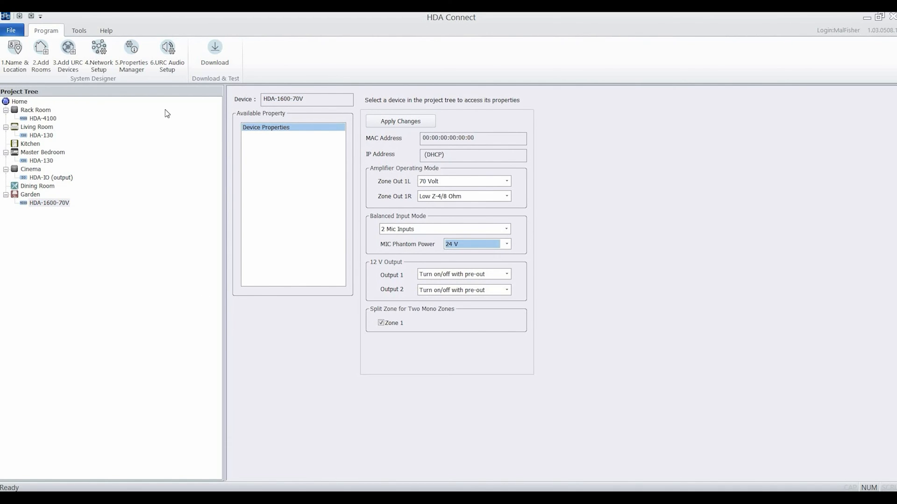
left_click(167, 52)
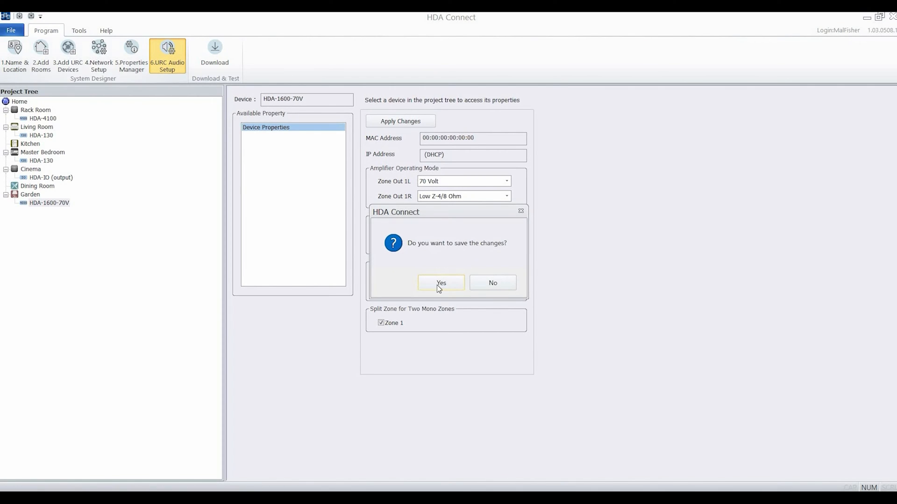
- Save the property changes and review the input levels of the Living Room, Master Bedroom and Rack Room devices
left_click(440, 282)
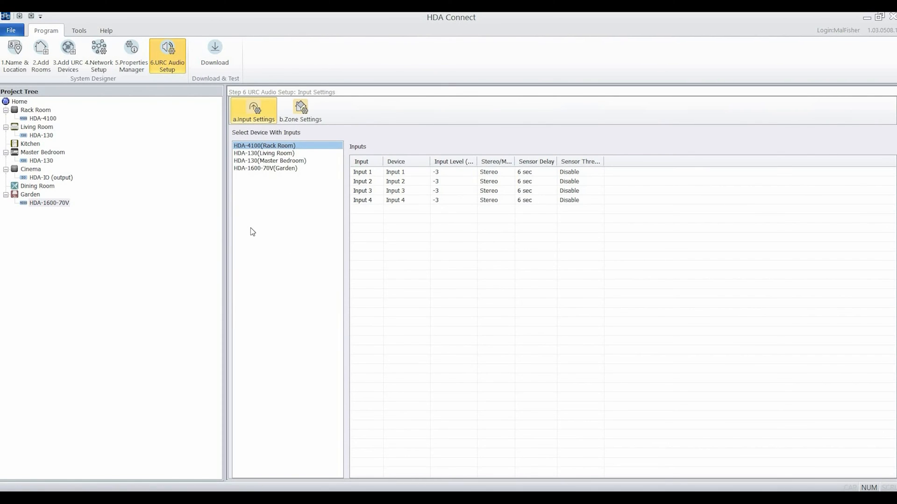
mouse_move(404, 216)
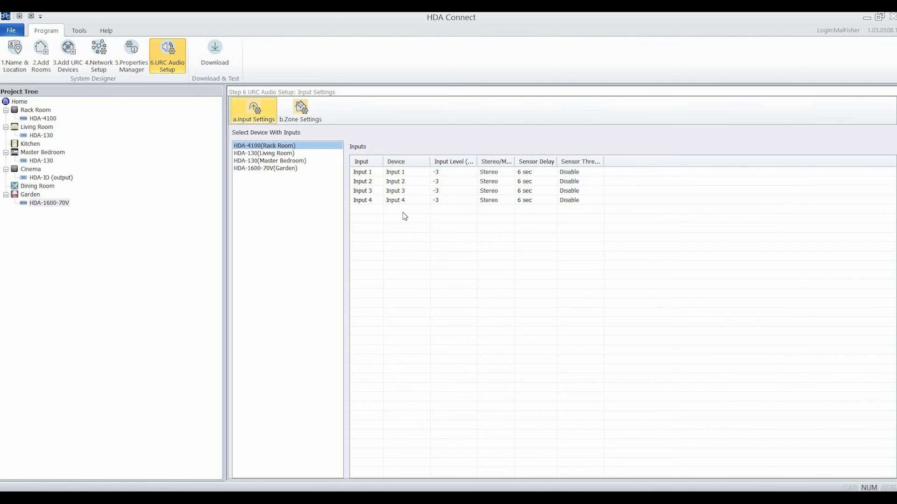
left_click(263, 152)
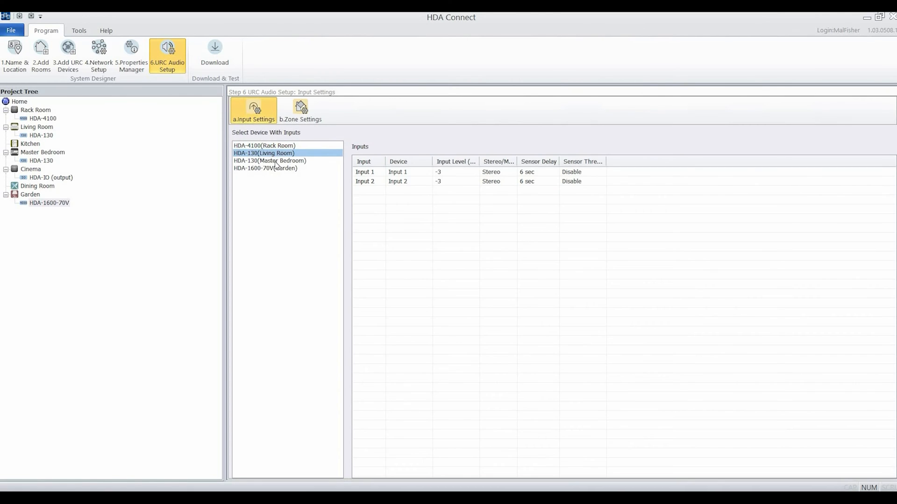
left_click(269, 161)
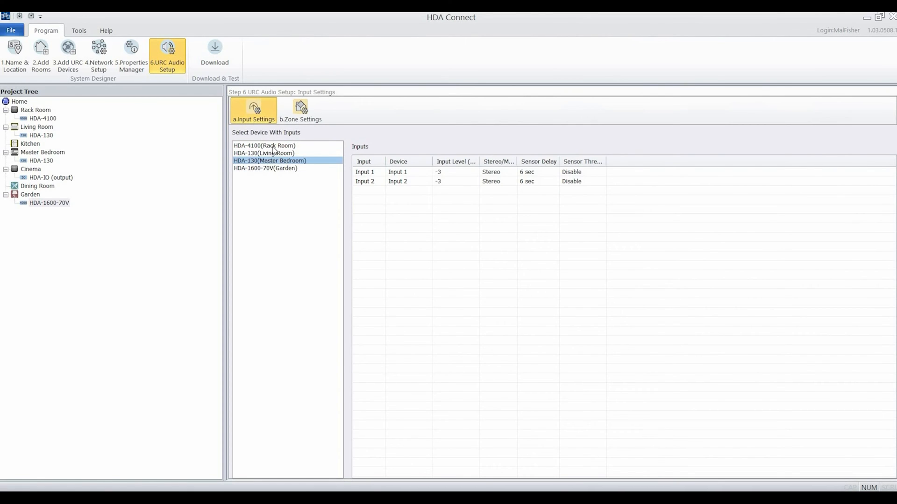
left_click(264, 146)
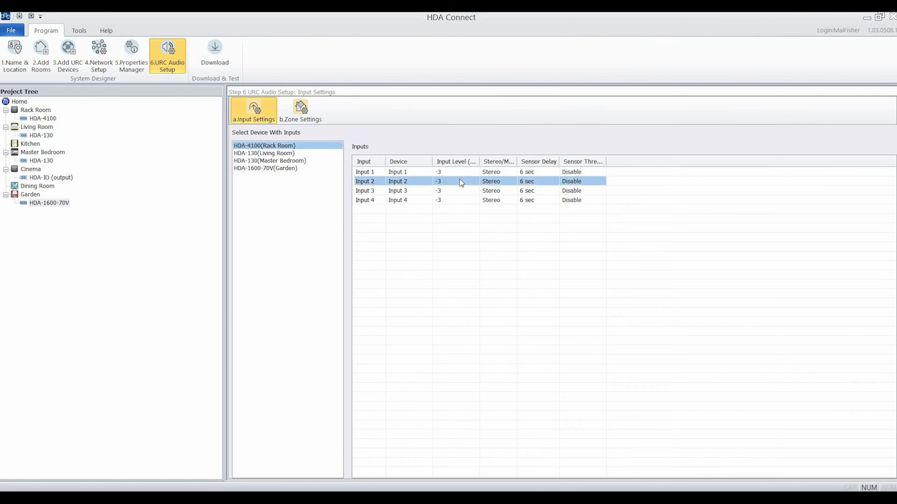
- Adjust the Rack Room HDA-4100's Input 2 level and move on to Zone Settings
left_click(474, 181)
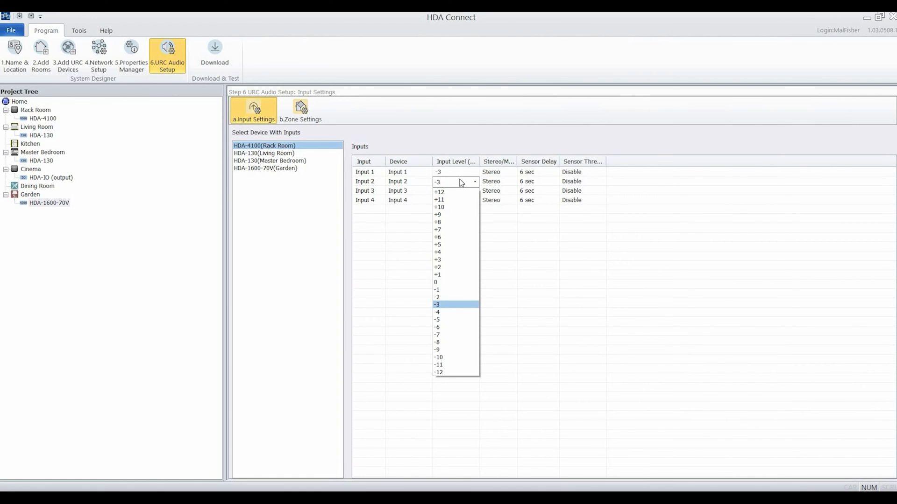
left_click(436, 305)
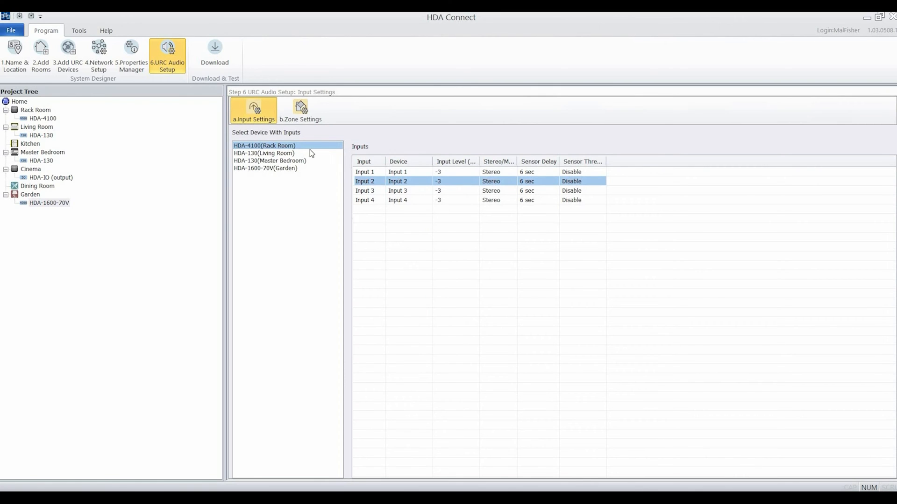
left_click(300, 110)
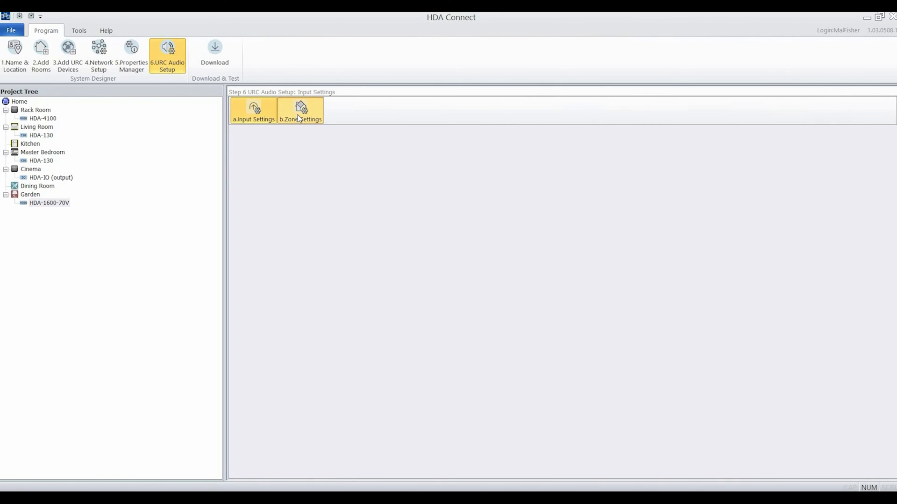
- Load the Zone3LR audio settings, keeping maximum volume at 100% and fade-in at 1.5 sec
left_click(300, 110)
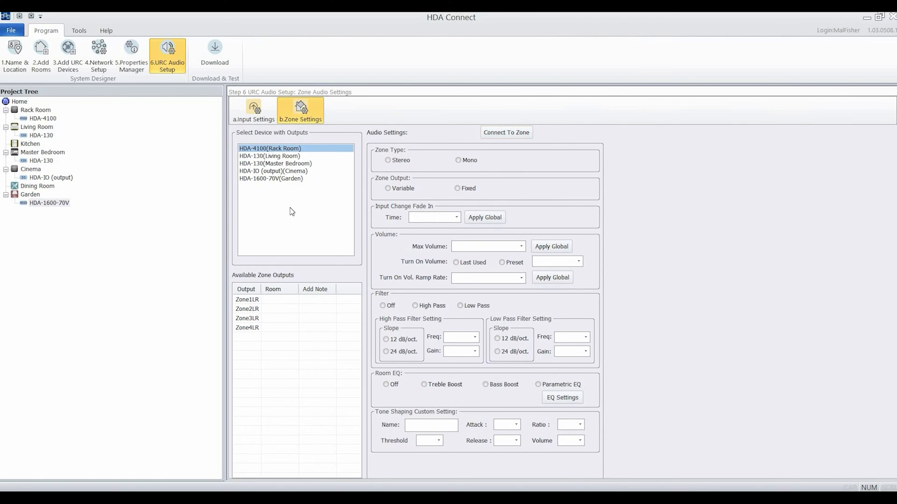
left_click(247, 318)
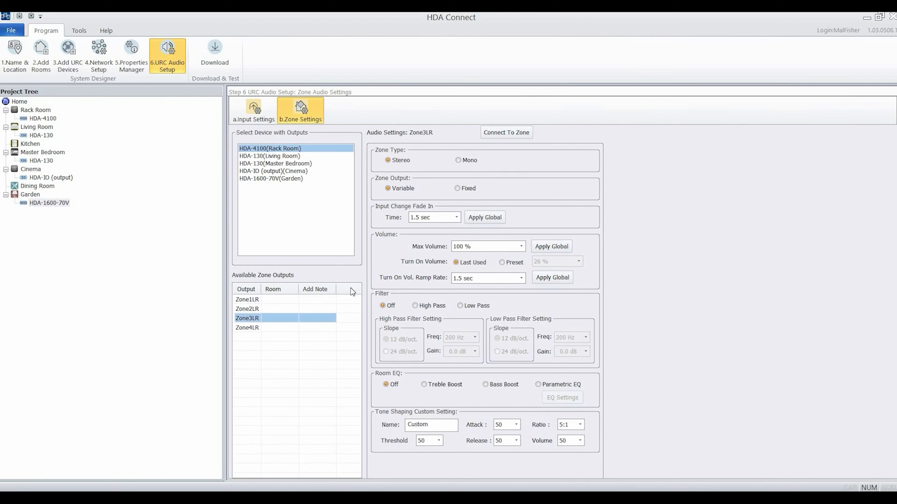
mouse_move(389, 175)
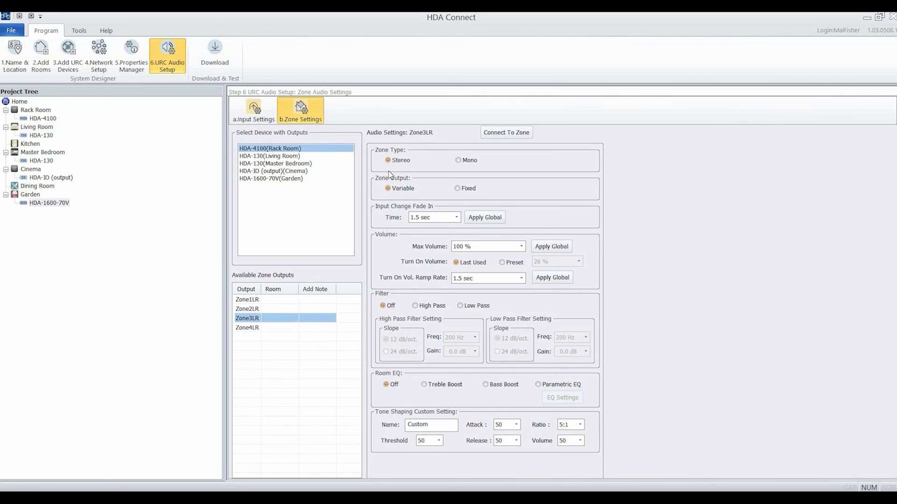
mouse_move(450, 201)
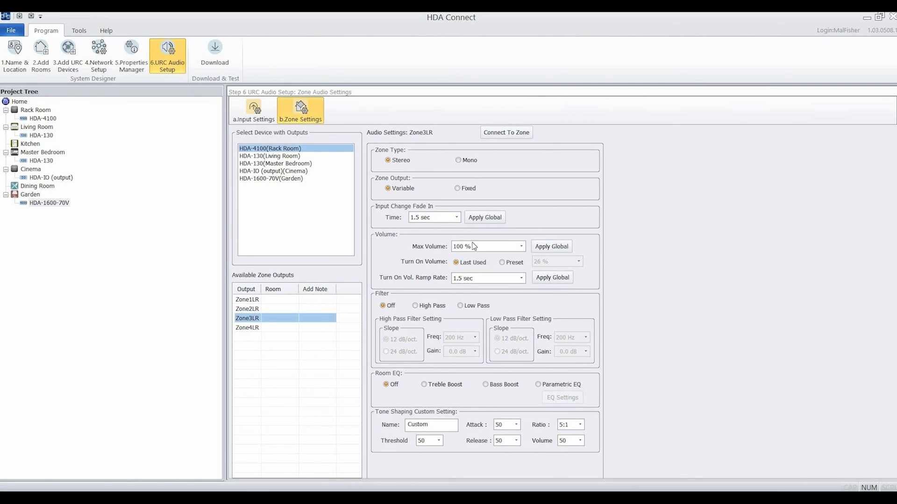
left_click(520, 246)
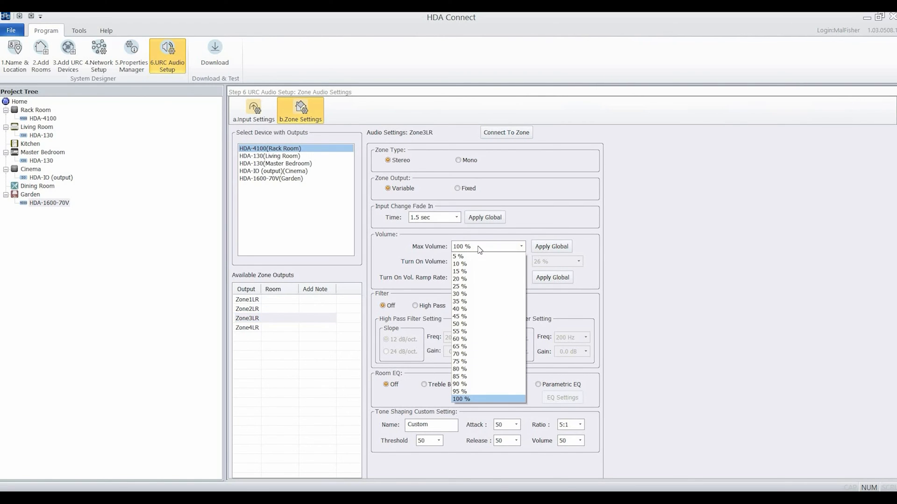
left_click(461, 399)
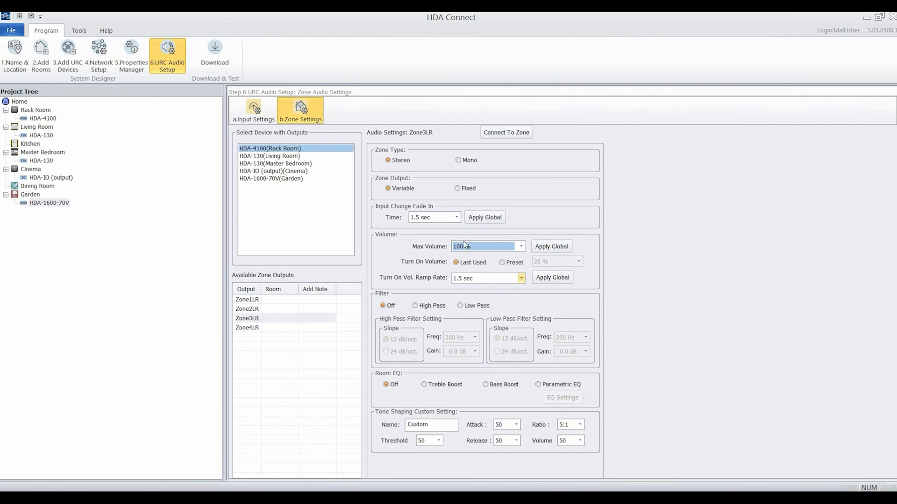
left_click(457, 218)
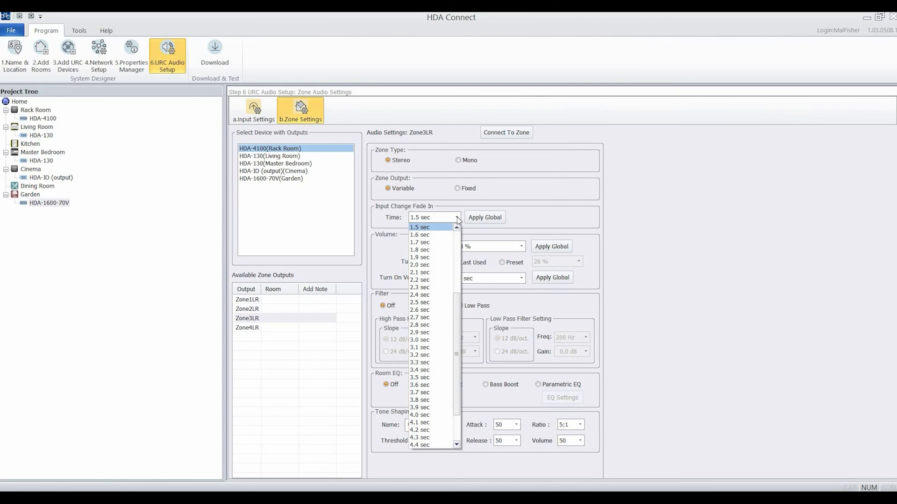
left_click(420, 227)
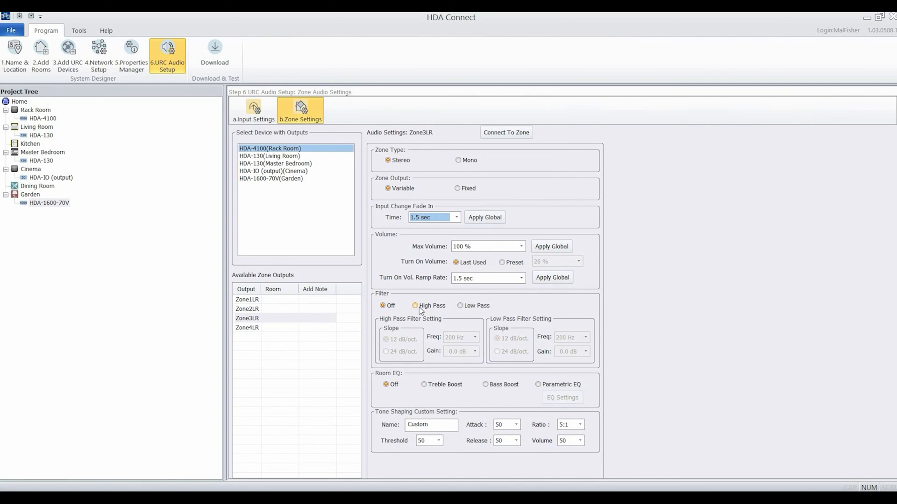
- Try a low pass filter at 100 Hz and switch the room EQ to Parametric
left_click(460, 306)
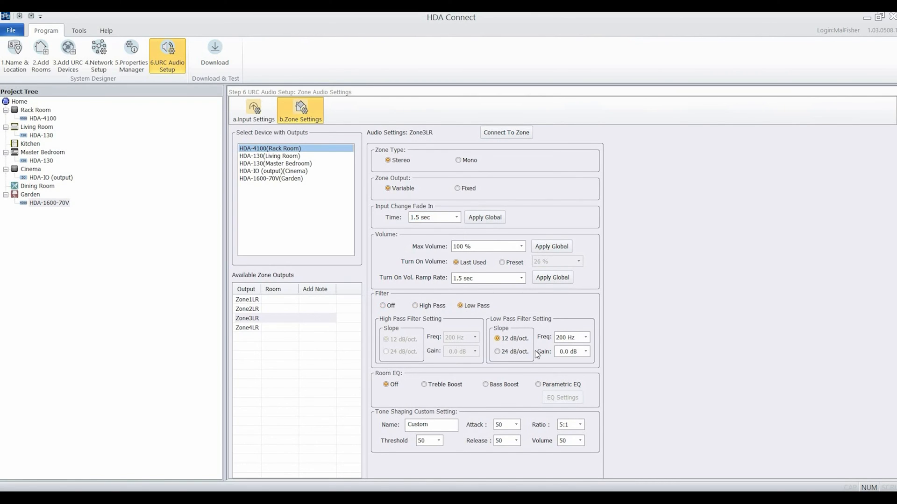
left_click(584, 337)
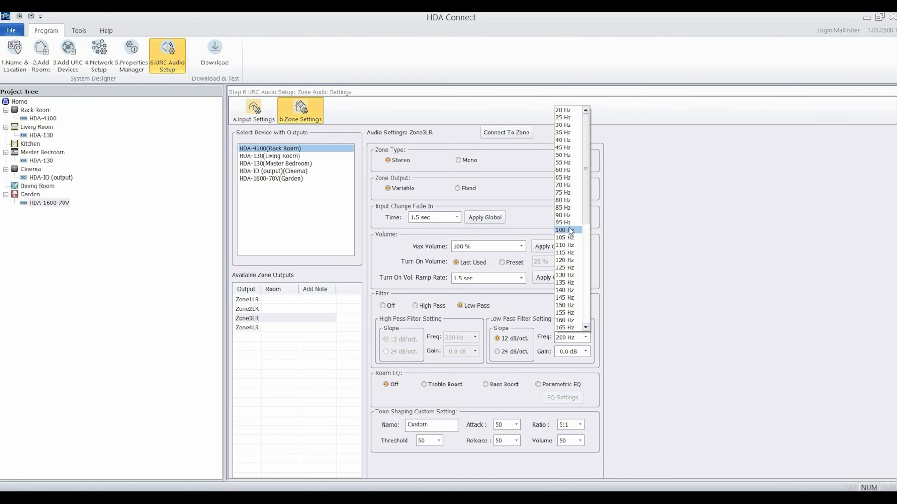
left_click(566, 231)
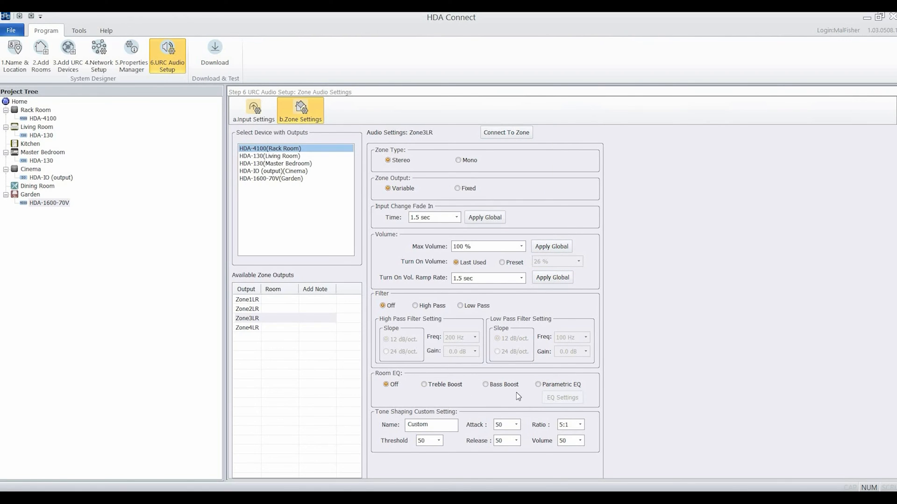
left_click(537, 384)
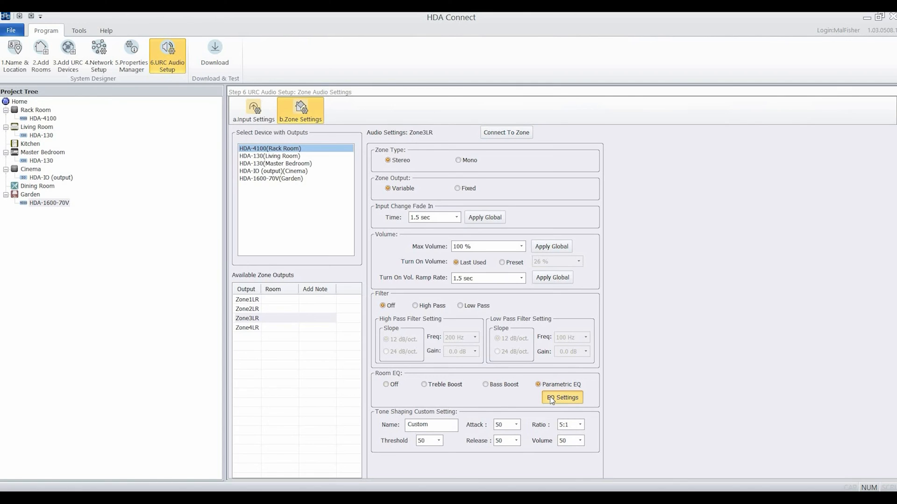
left_click(561, 398)
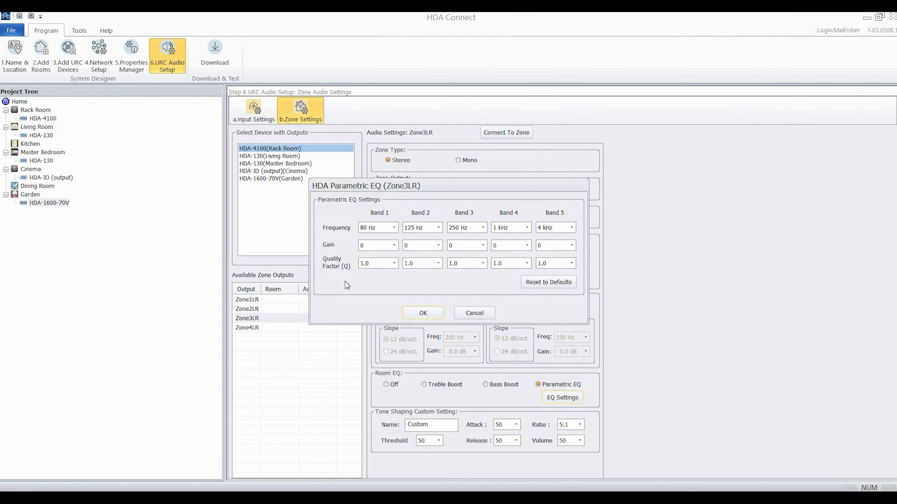
mouse_move(423, 289)
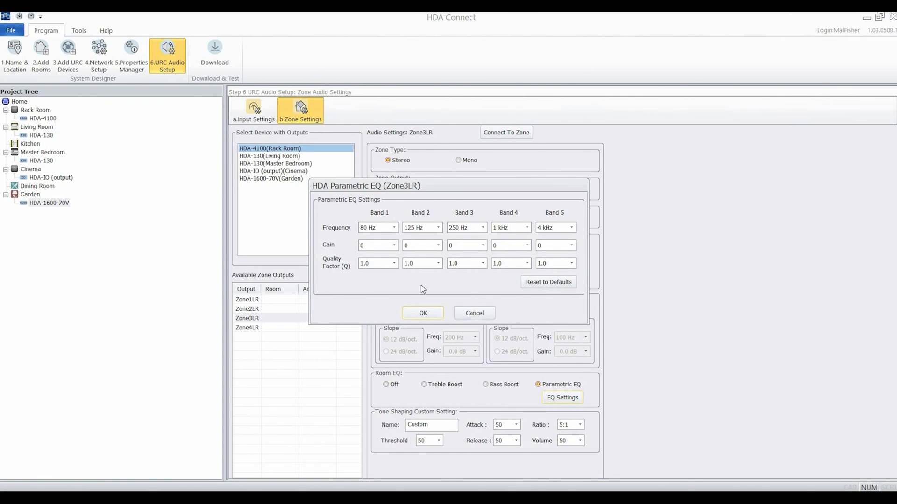
mouse_move(560, 278)
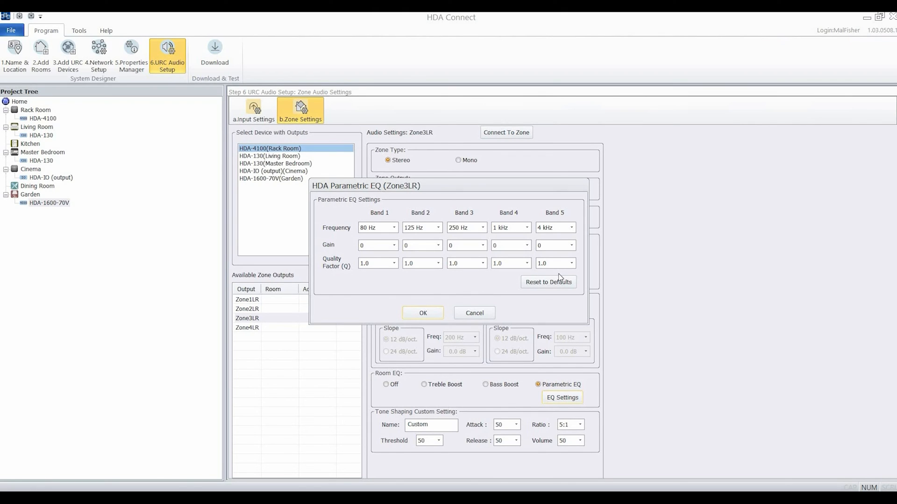
mouse_move(452, 305)
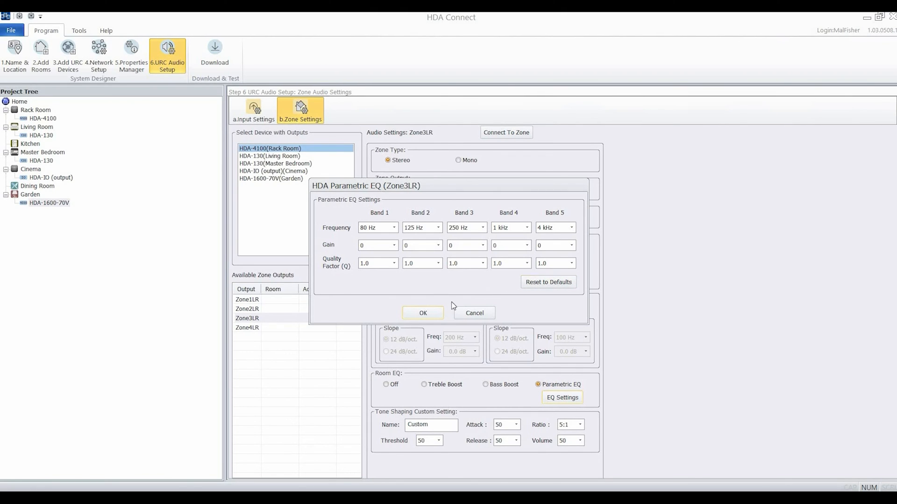
left_click(422, 313)
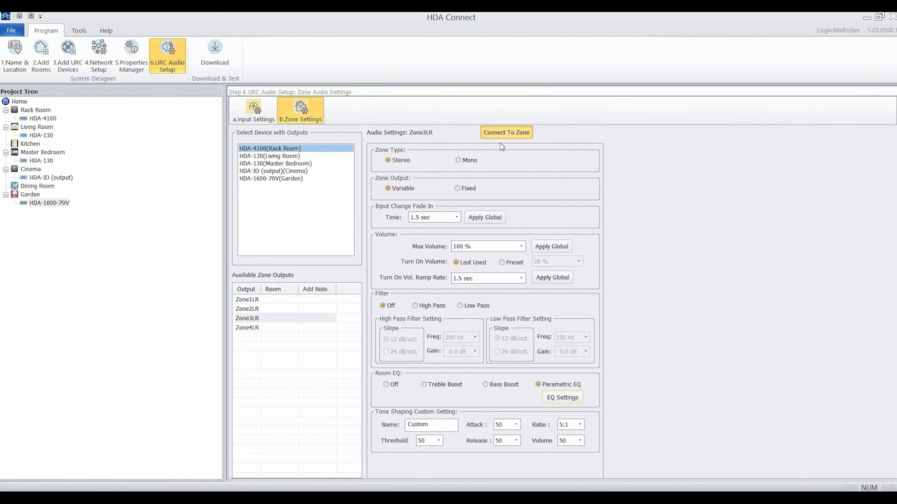
- Review the zone outputs of the Living Room, Cinema and Garden devices, loading Cinema's Zone1 settings
left_click(505, 132)
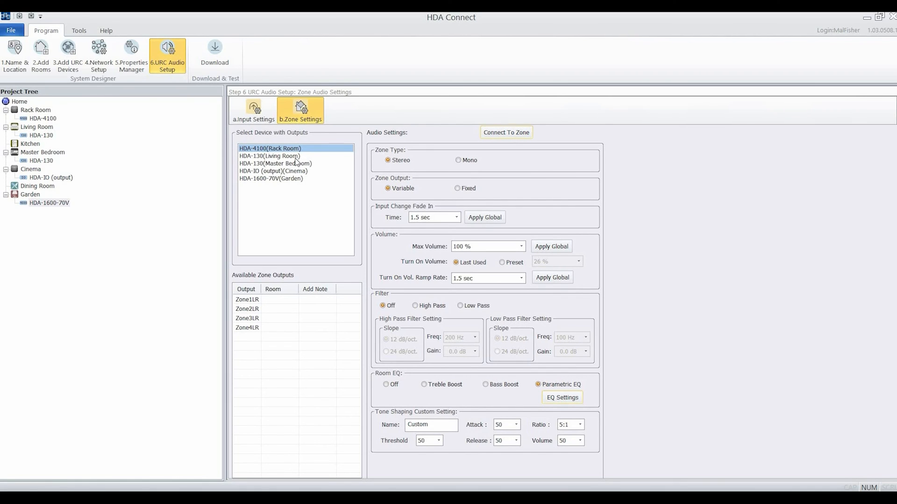
left_click(269, 156)
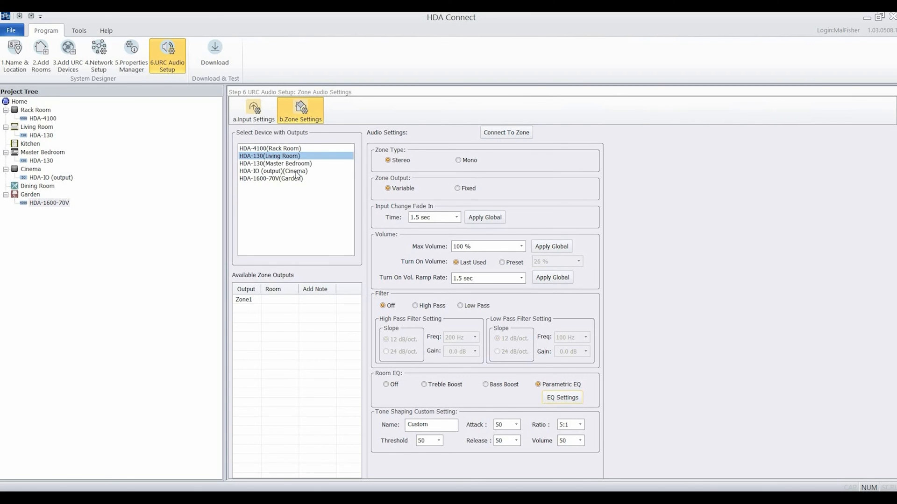
left_click(273, 171)
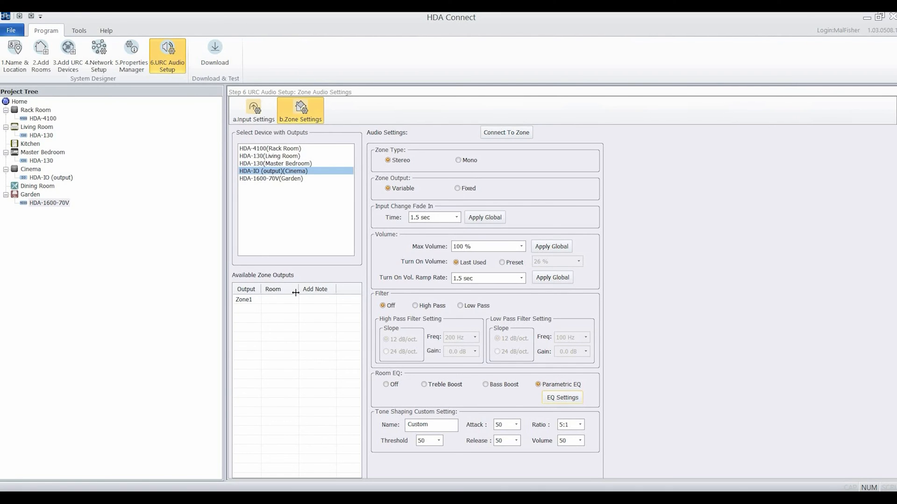
left_click(243, 299)
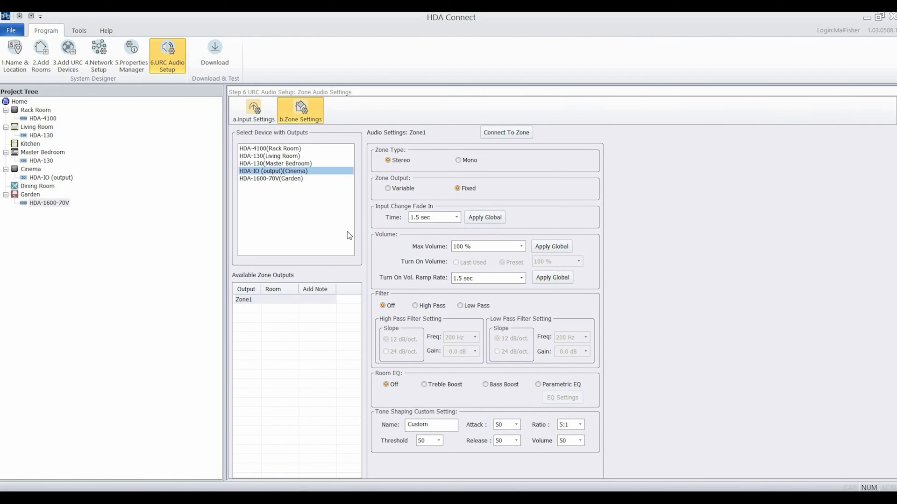
left_click(271, 178)
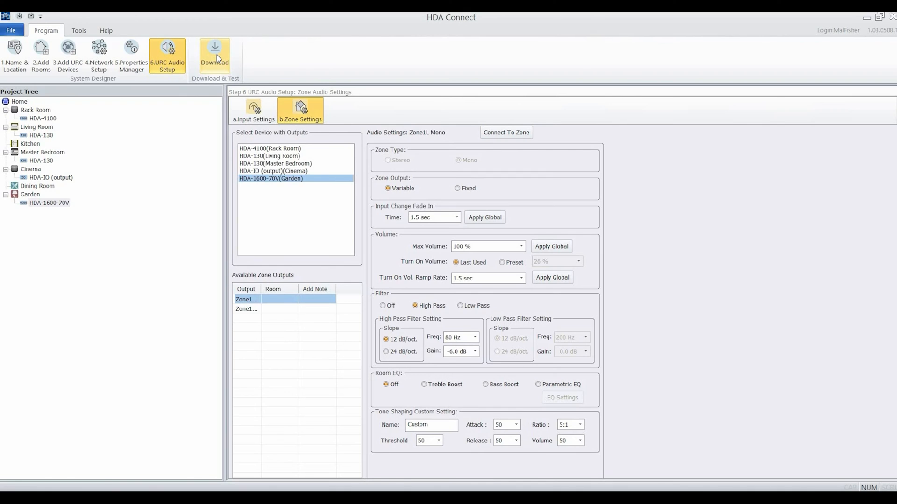
- Start the download, save the project as HDA for Video.hda, and select all five devices for download
left_click(215, 51)
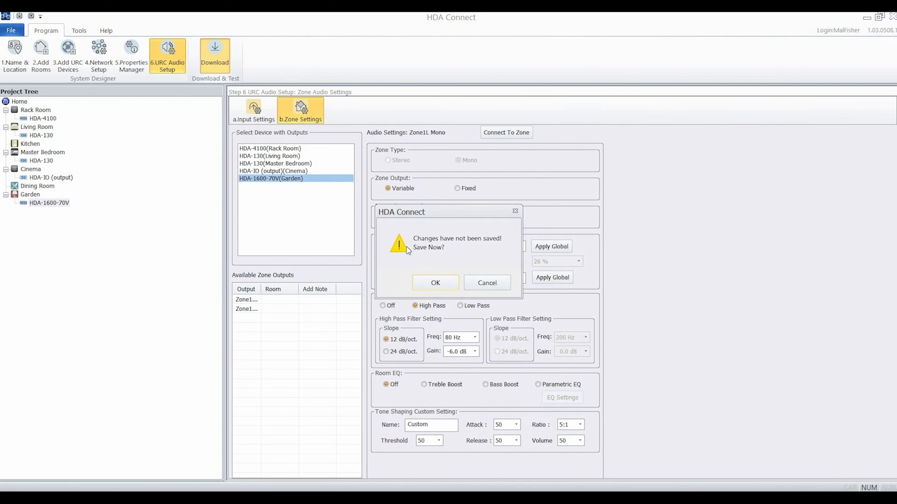
left_click(435, 282)
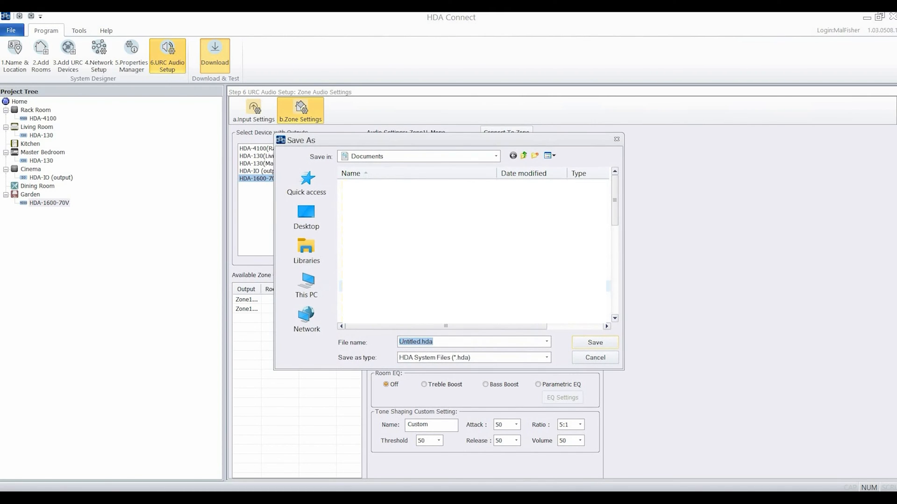
type("HDA for Vi")
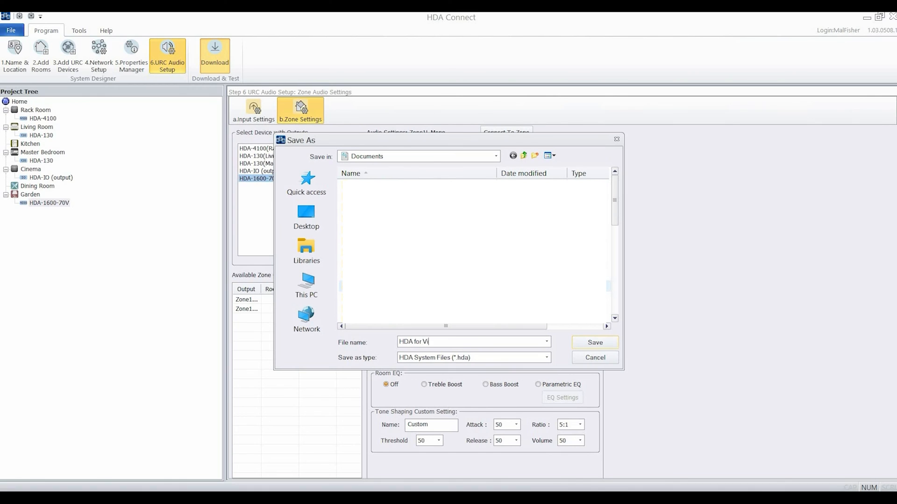
left_click(594, 343)
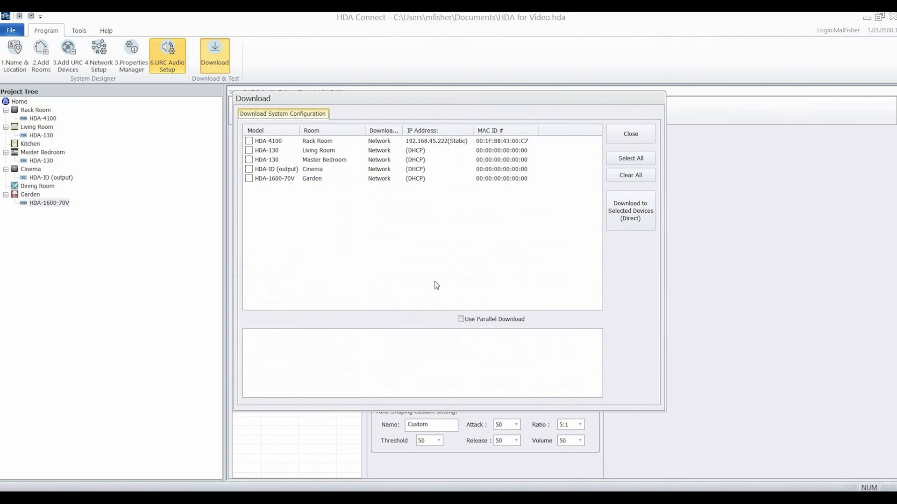
left_click(629, 158)
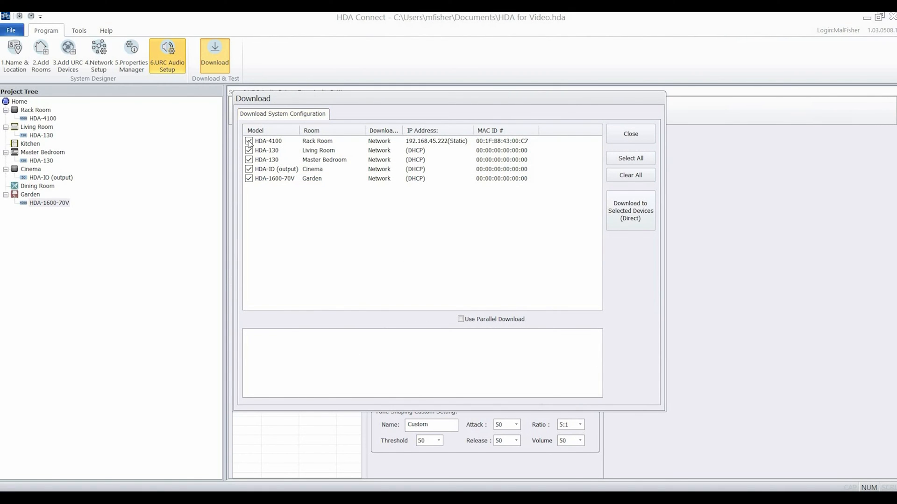